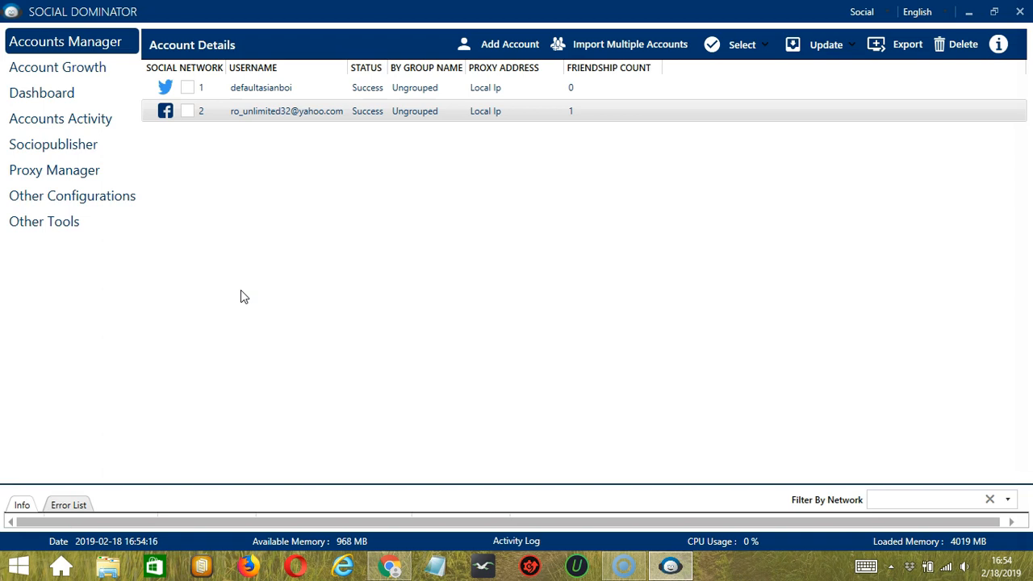
Open Go to Tools from the Facebook account row's context menu
right_click(259, 111)
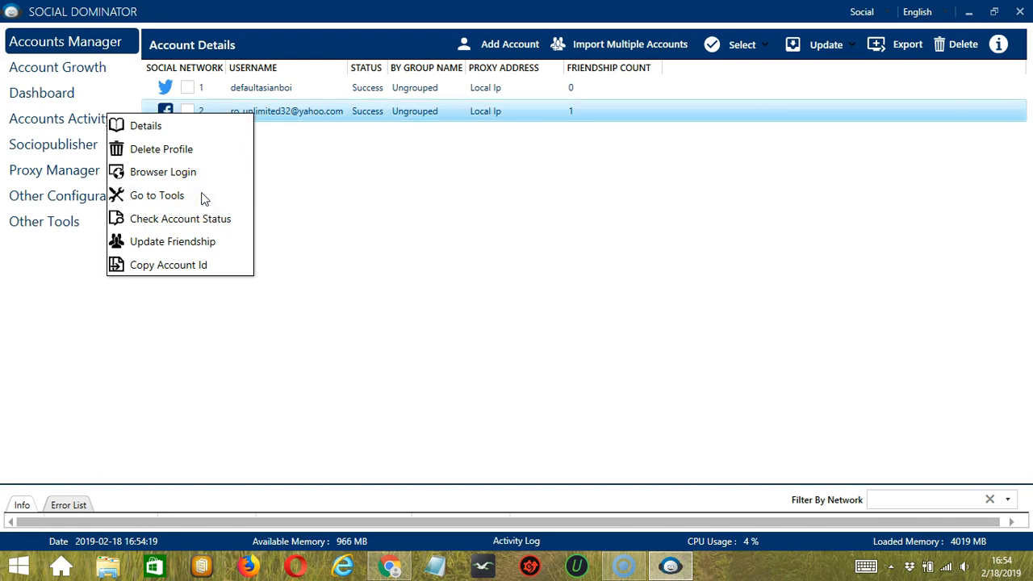
left_click(157, 195)
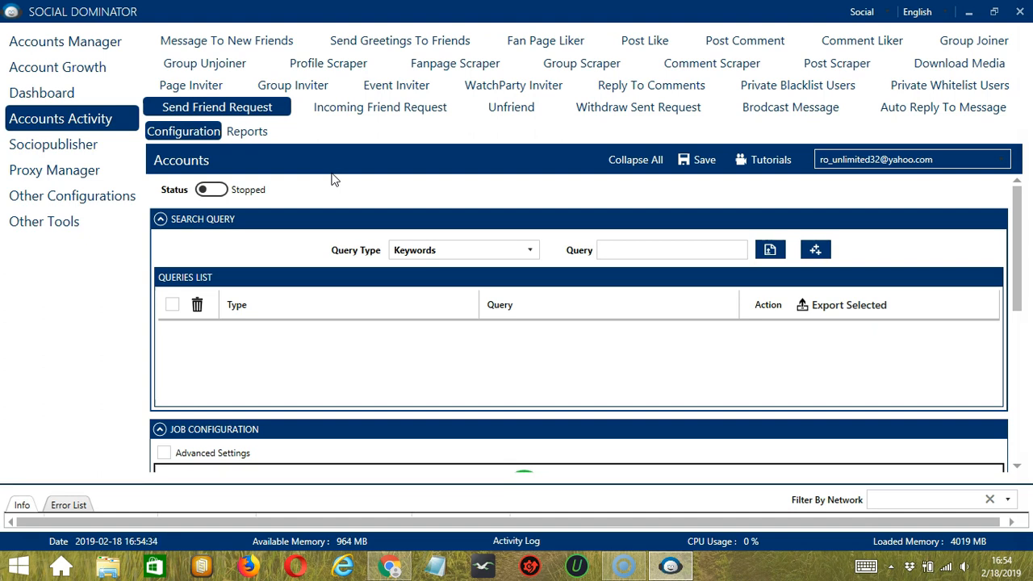
mouse_move(478, 90)
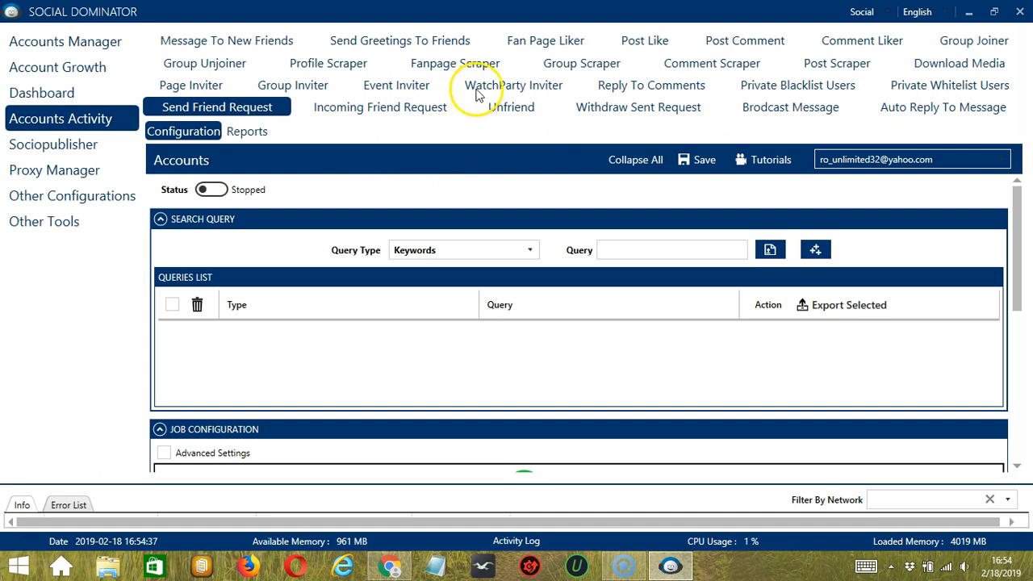
Show the WatchParty Inviter tool and select the watch party link in Chrome
left_click(487, 85)
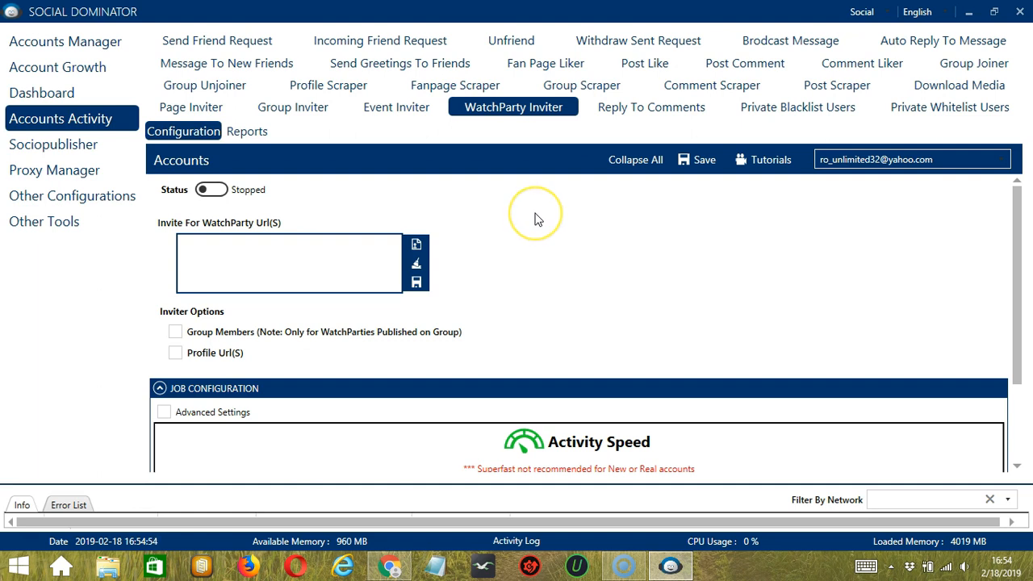
mouse_move(538, 220)
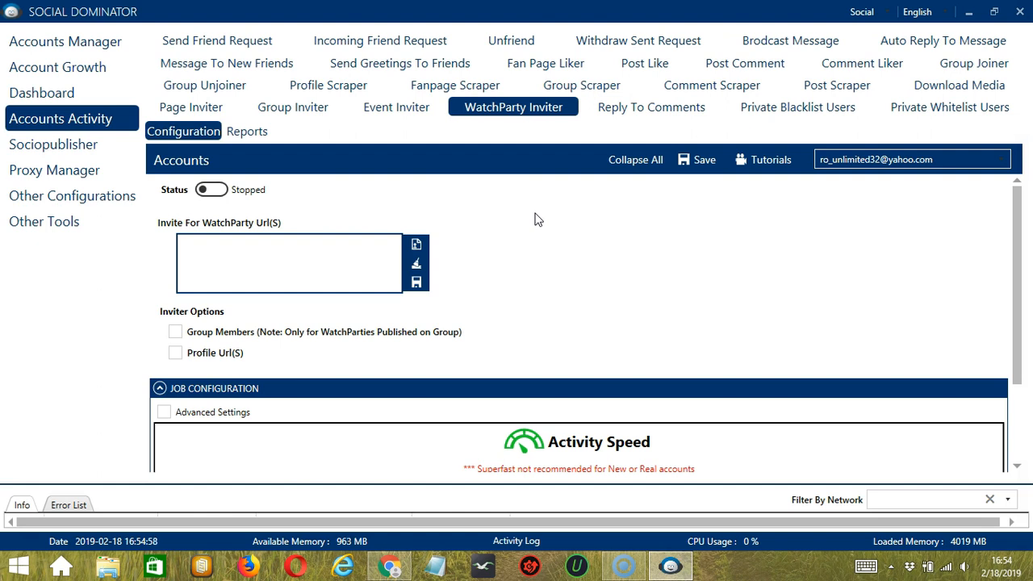
mouse_move(218, 232)
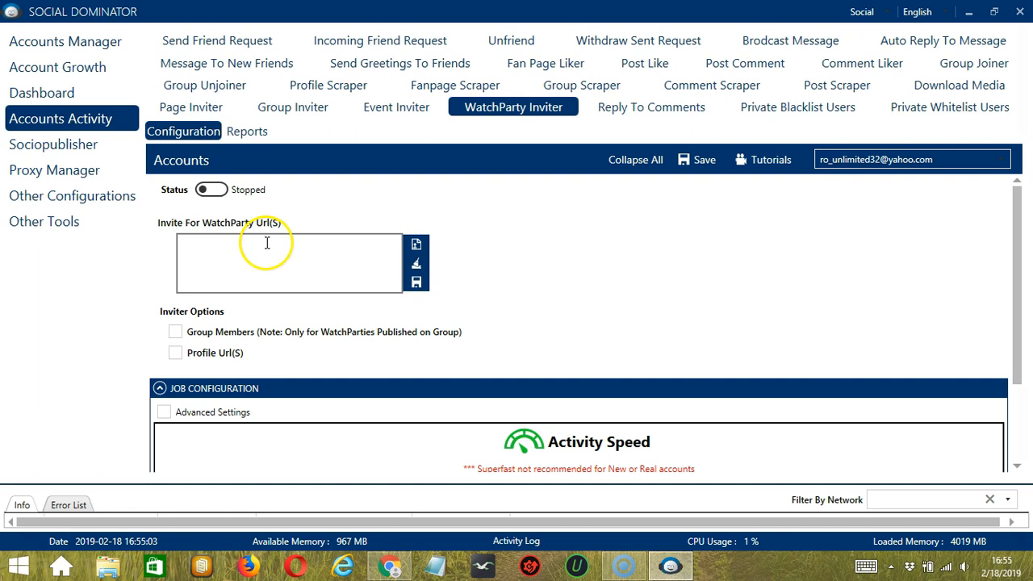
mouse_move(316, 274)
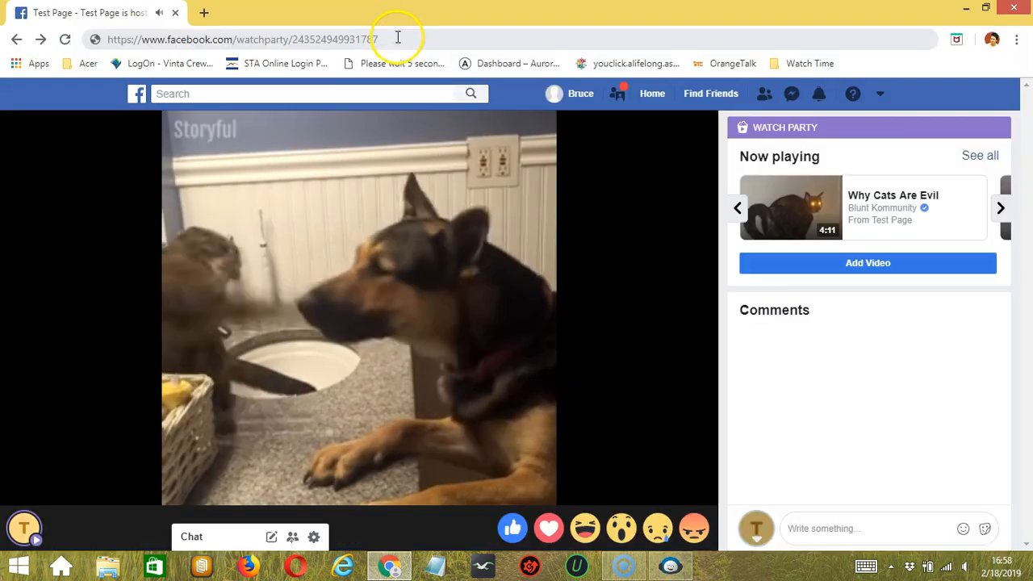
left_click(243, 38)
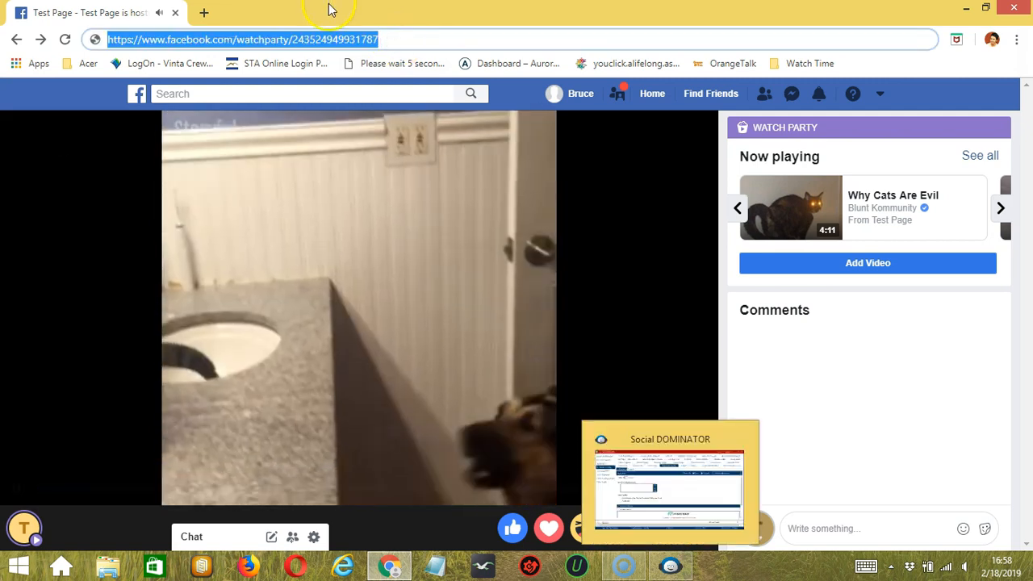
left_click(670, 480)
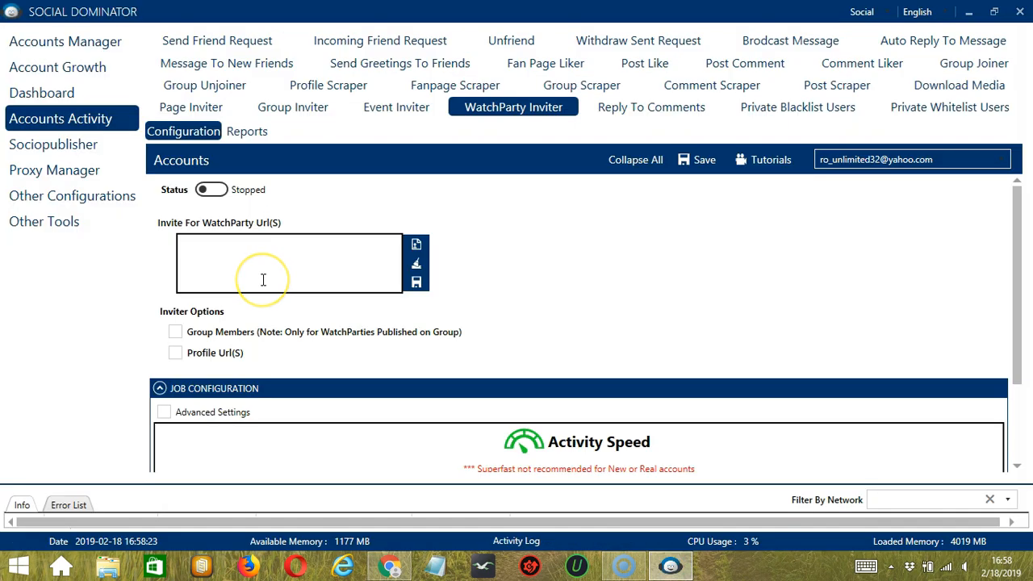
type("https://www.facebook.com/watchparty/243524949931787")
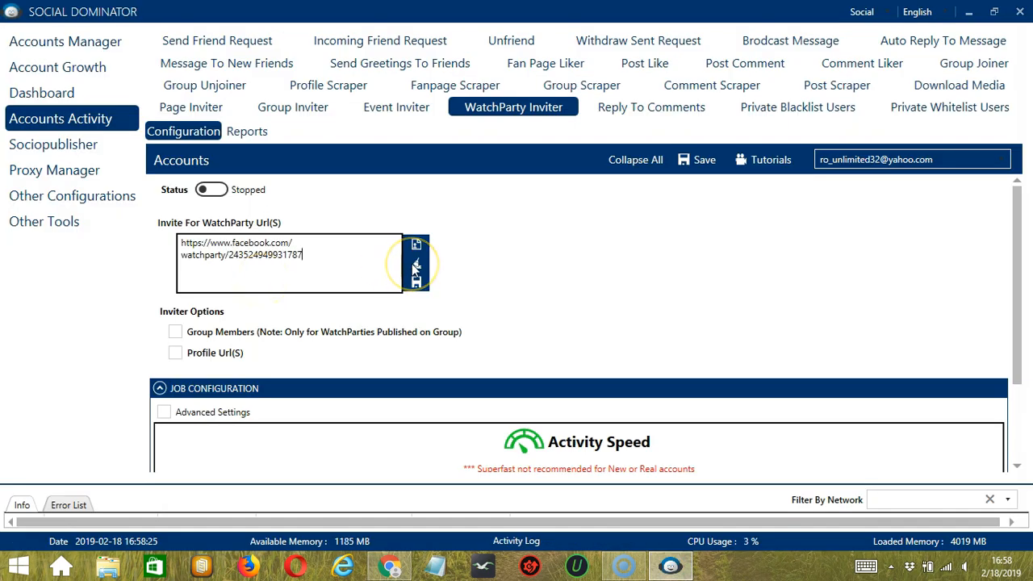
left_click(416, 273)
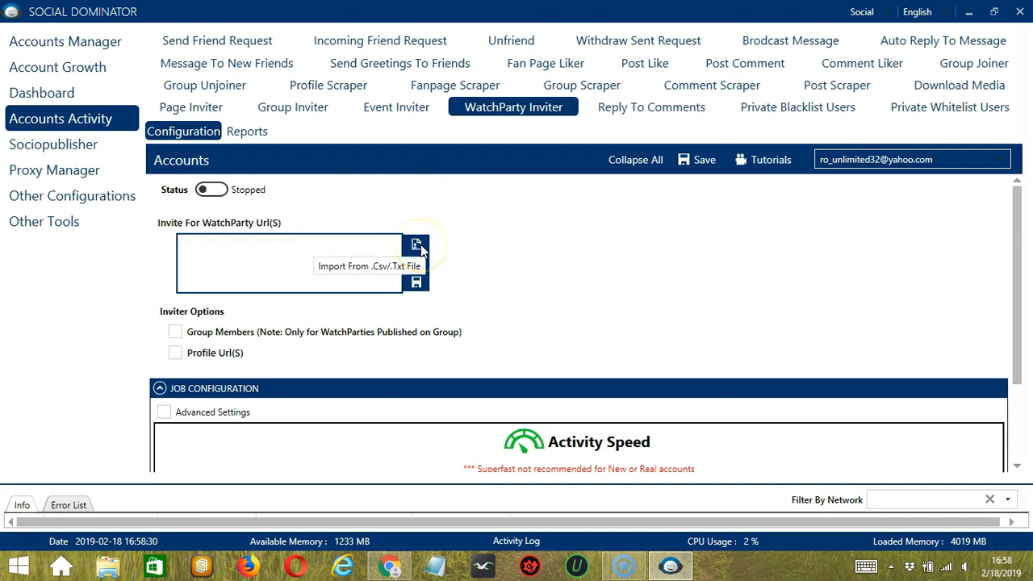
left_click(417, 245)
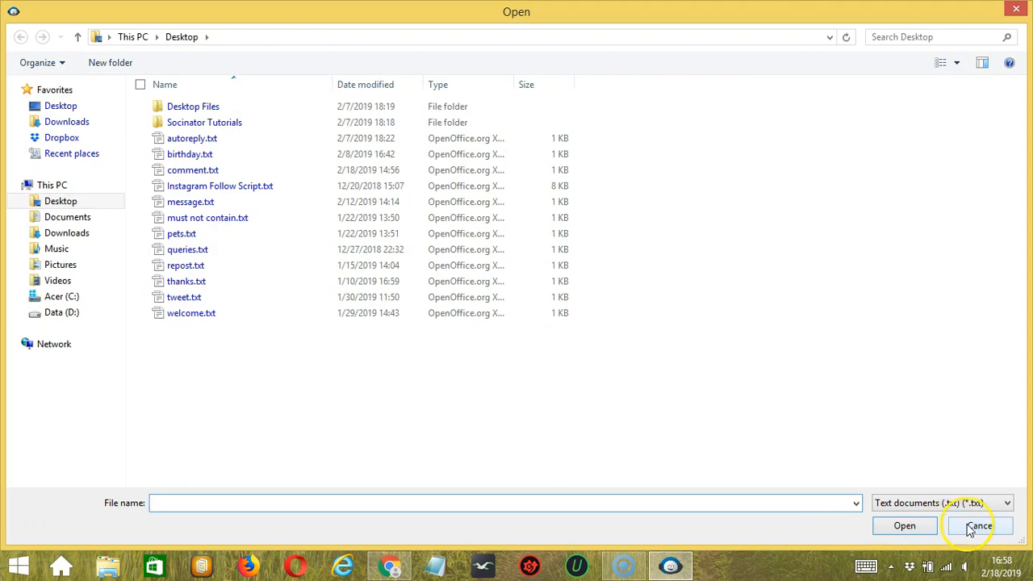
left_click(977, 525)
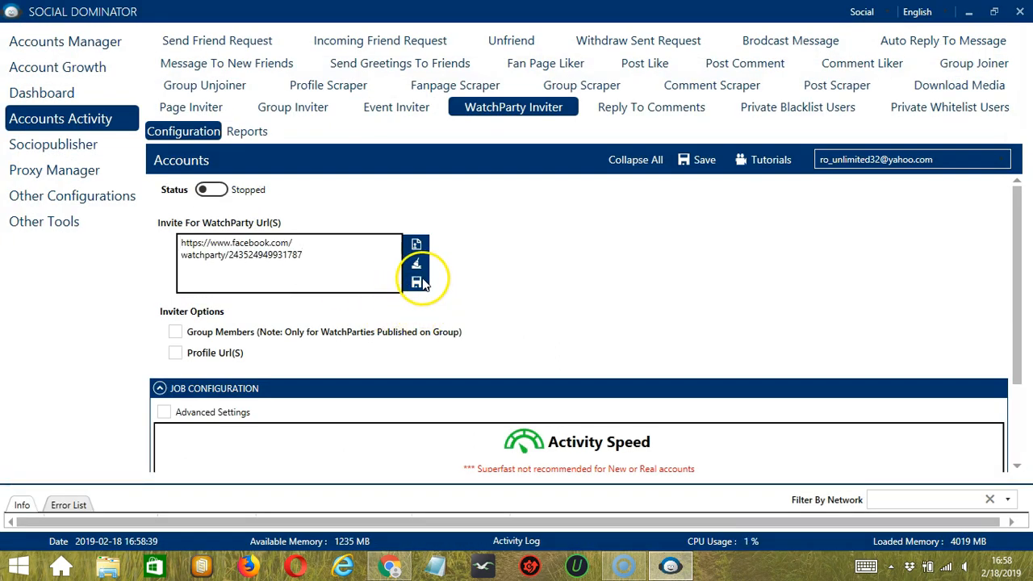
mouse_move(230, 302)
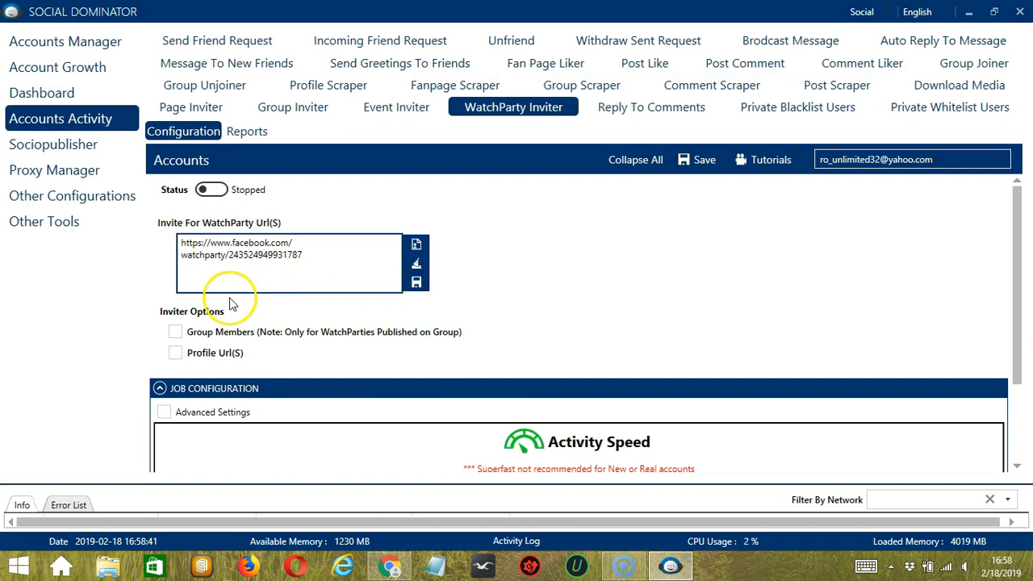
mouse_move(277, 320)
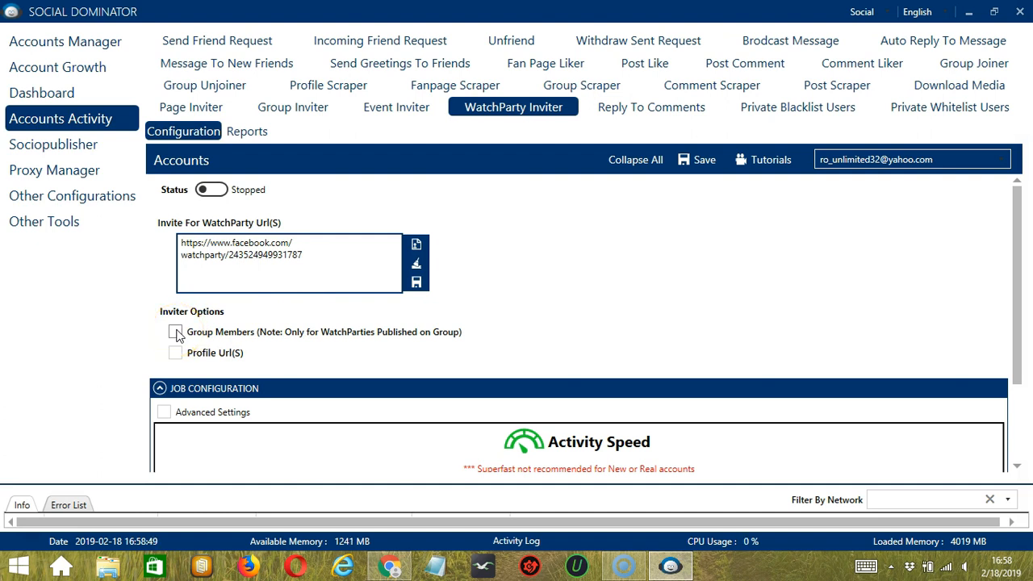
Tick the Group Members and Profile Url(S) inviter options
left_click(175, 332)
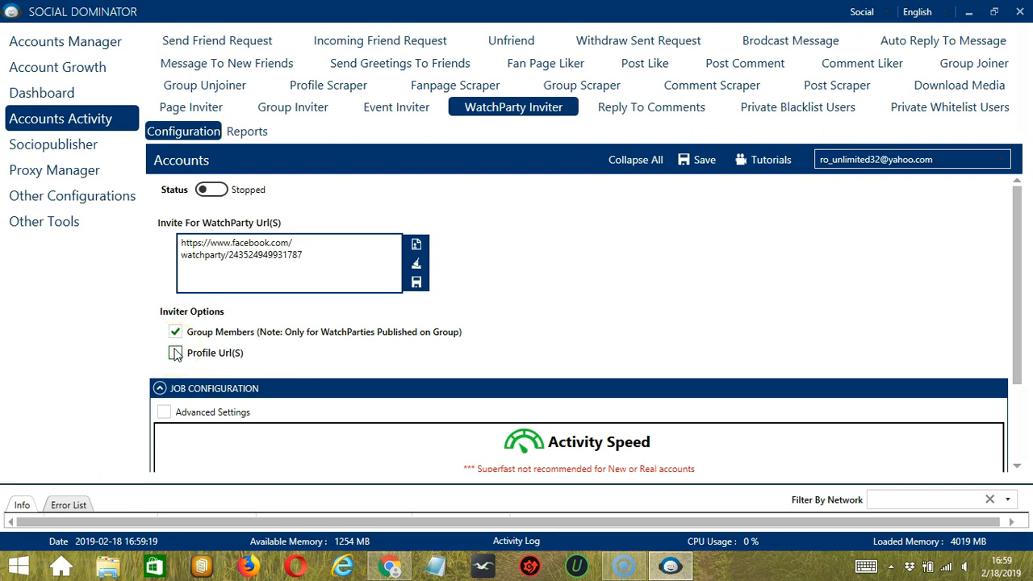
left_click(175, 353)
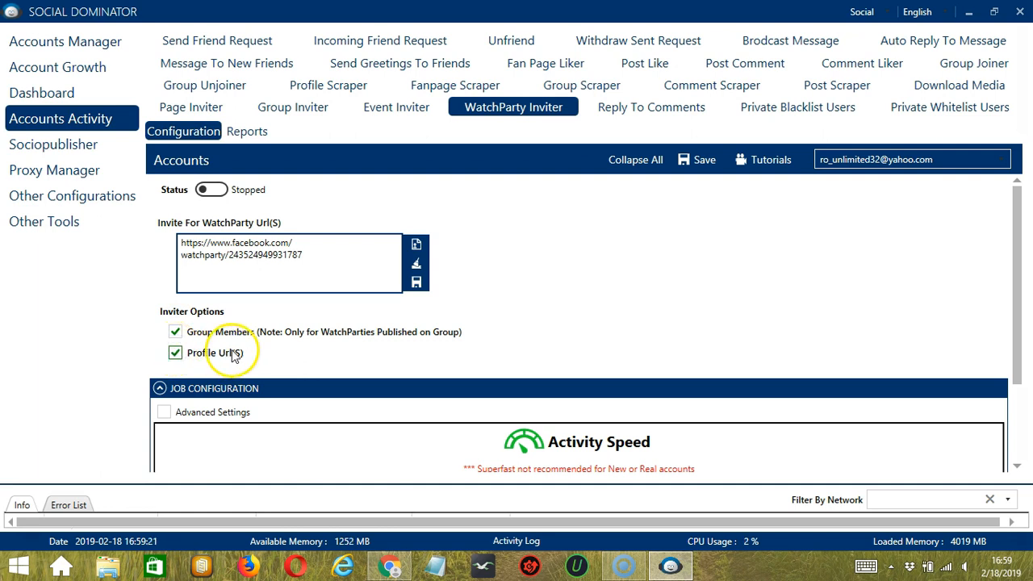
mouse_move(293, 355)
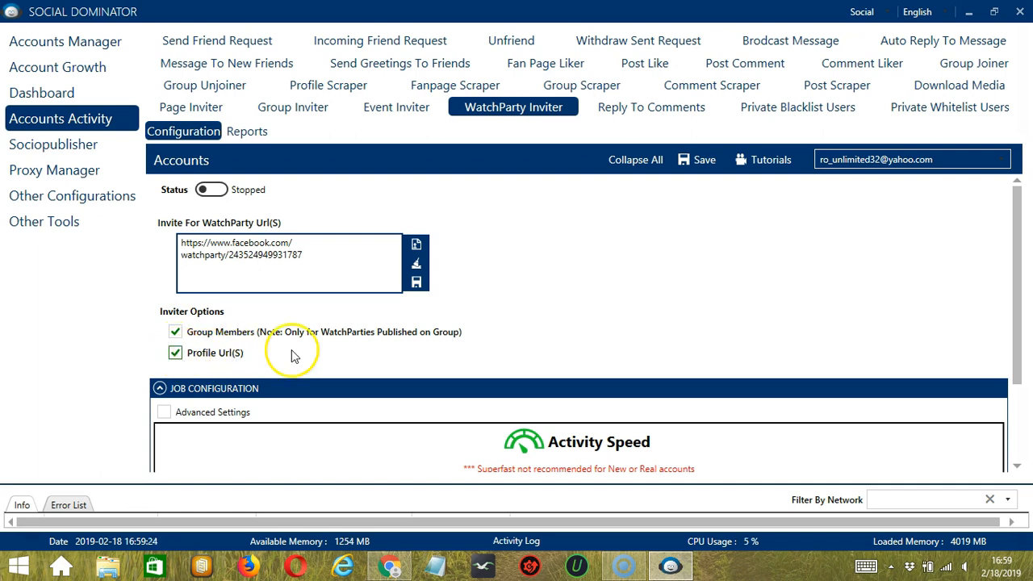
scroll("down", 3)
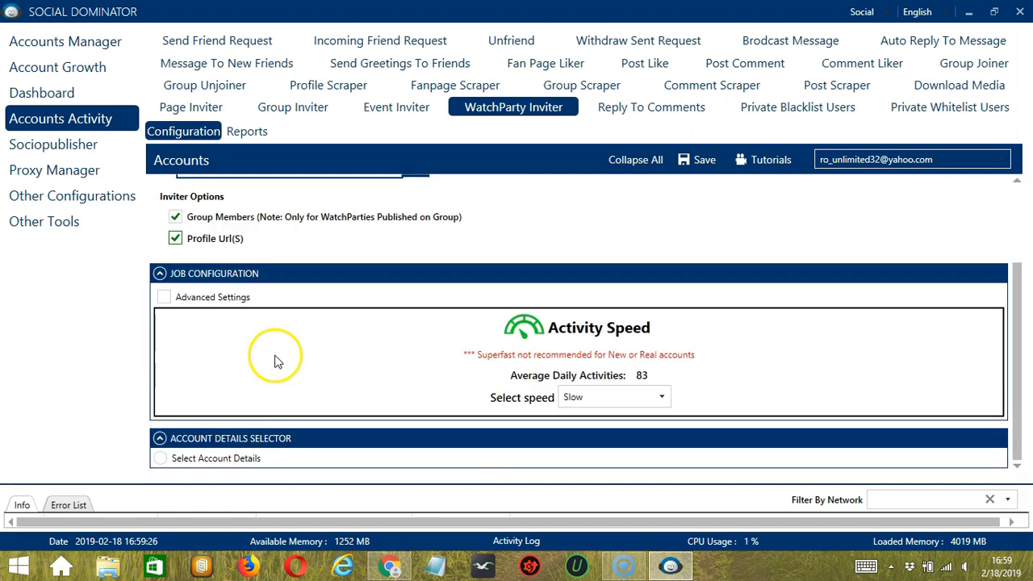
mouse_move(277, 305)
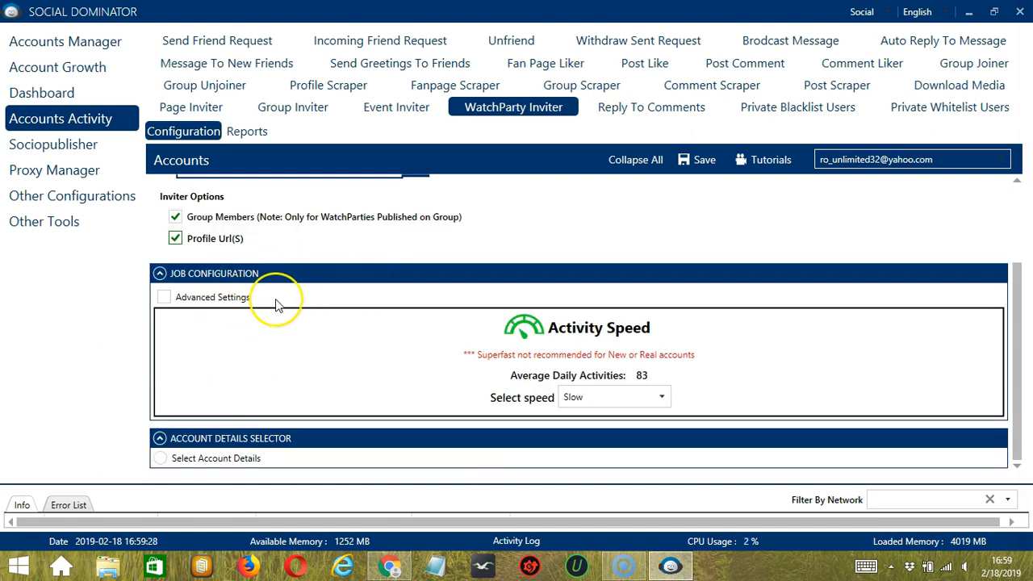
mouse_move(277, 304)
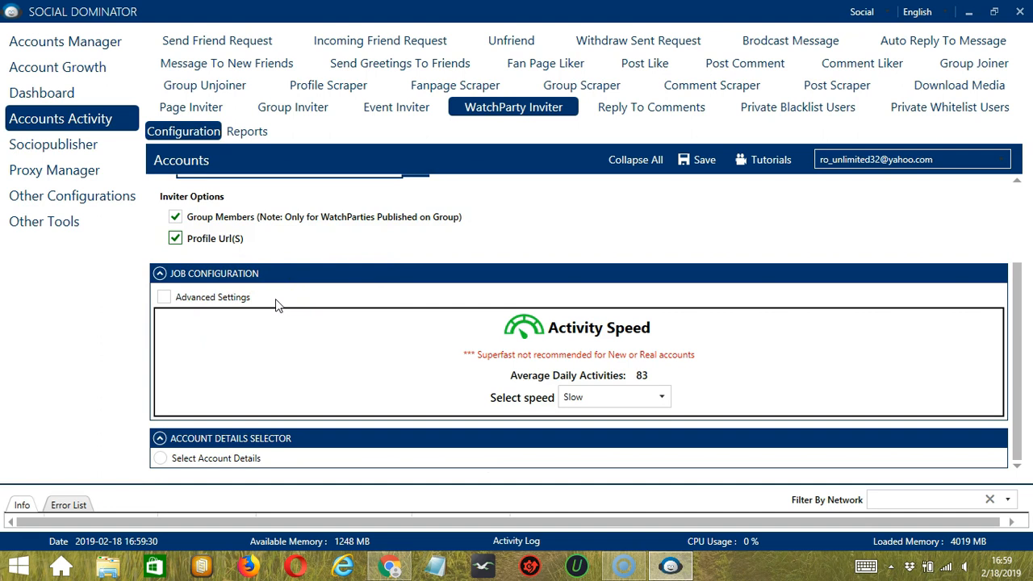
mouse_move(281, 305)
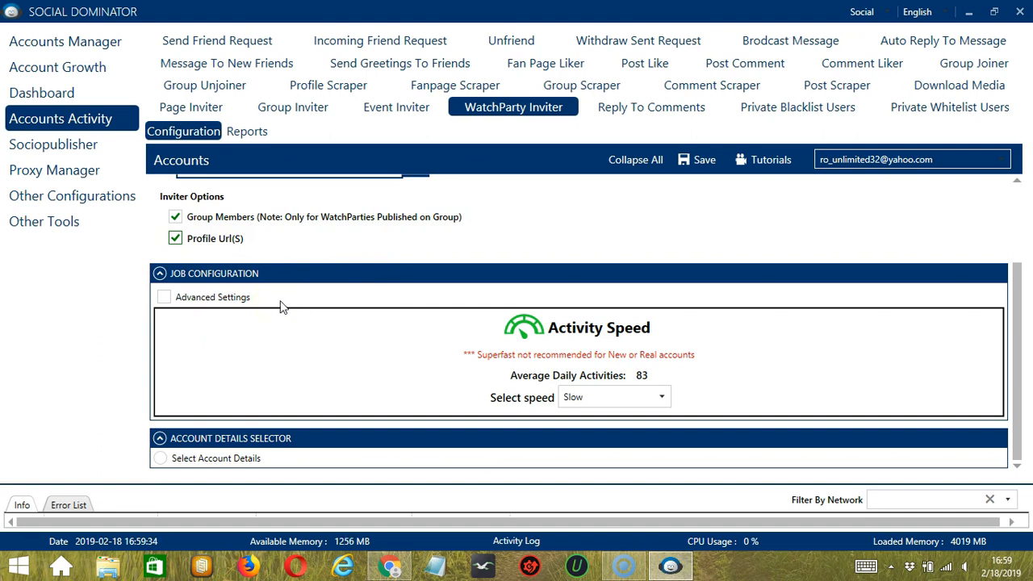
mouse_move(285, 297)
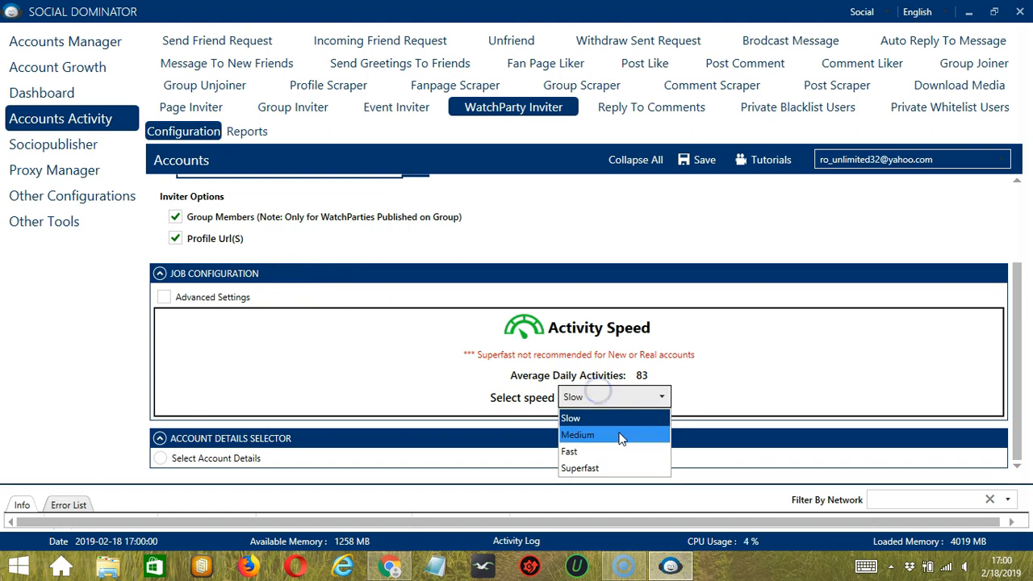
mouse_move(612, 468)
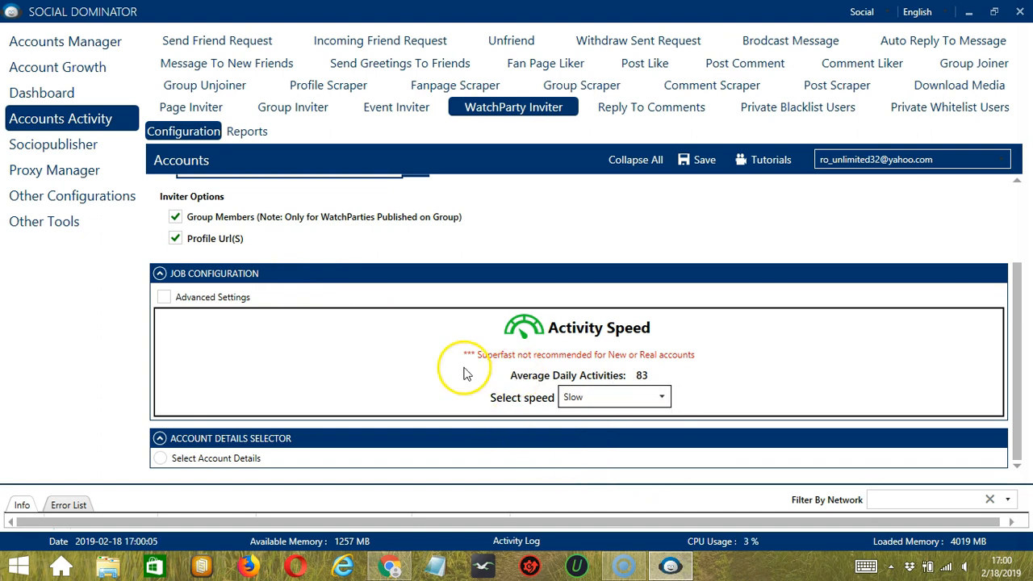
mouse_move(396, 375)
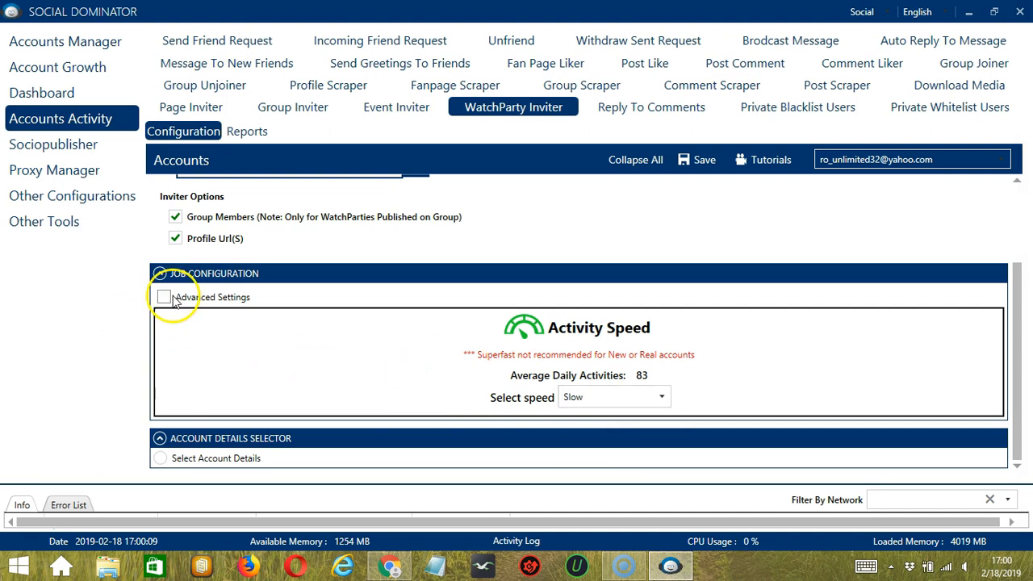
Reveal the advanced job settings and tick 'Increase Each Day With'
left_click(165, 297)
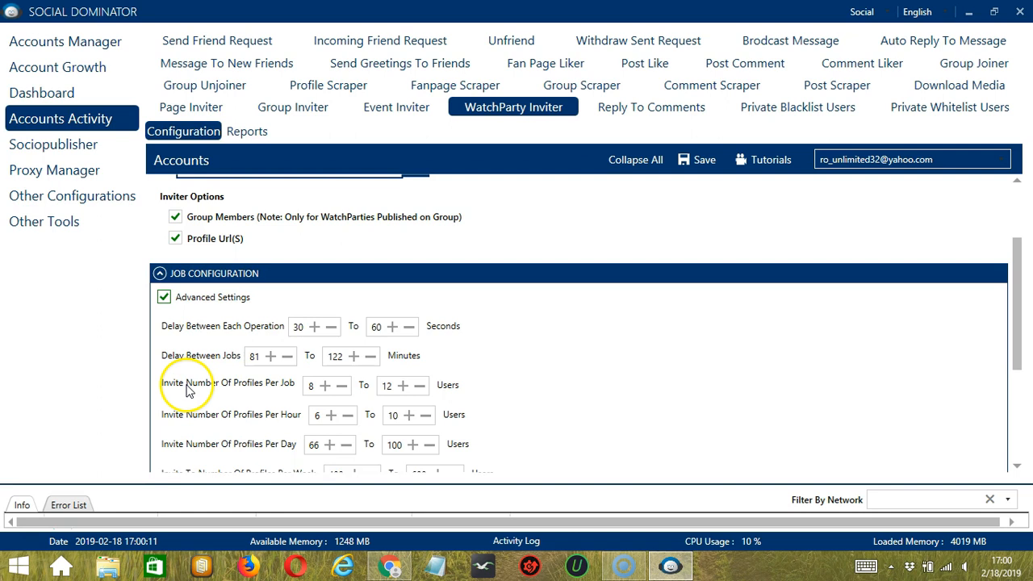
scroll("up", 3)
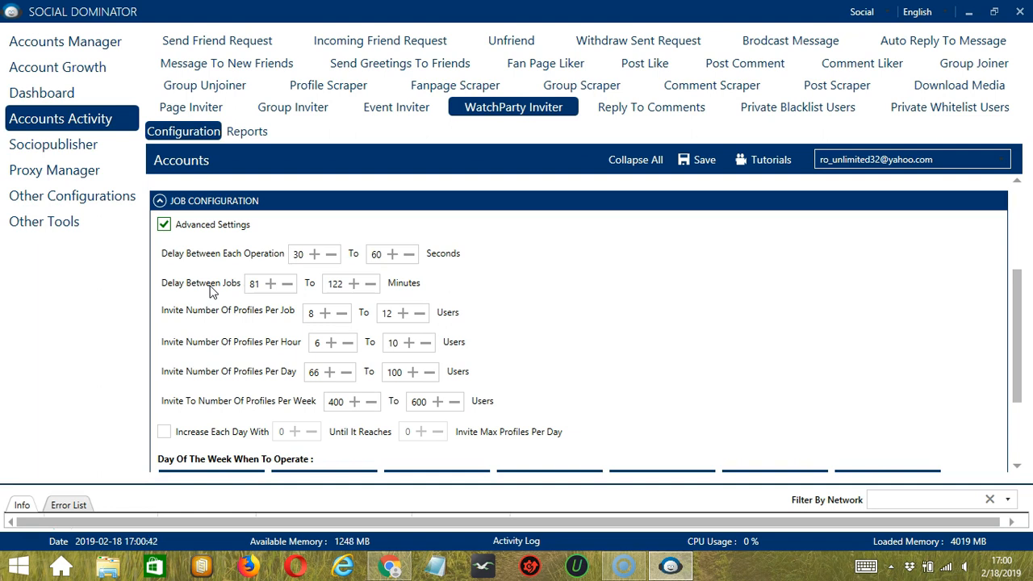
mouse_move(224, 321)
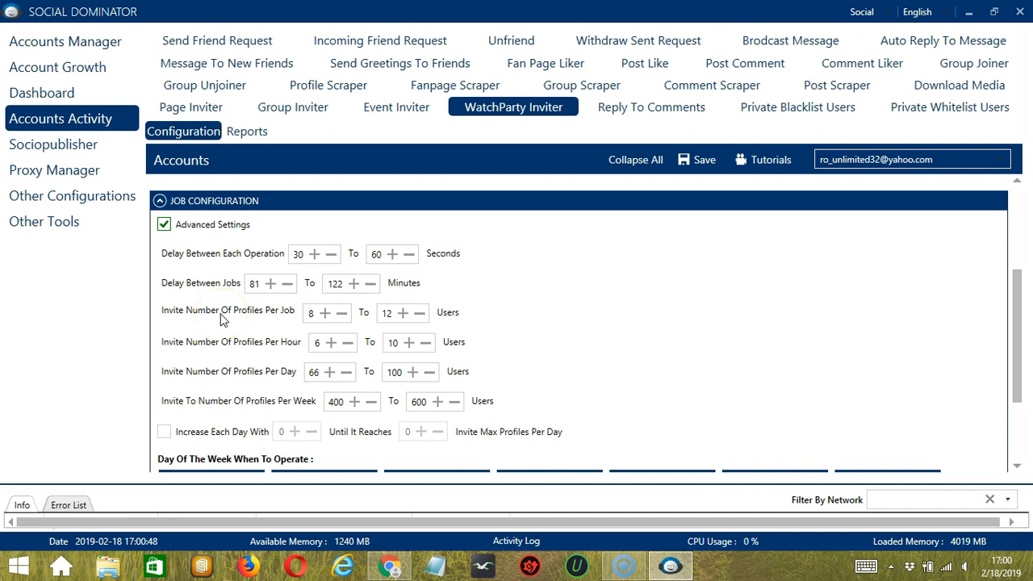
mouse_move(226, 337)
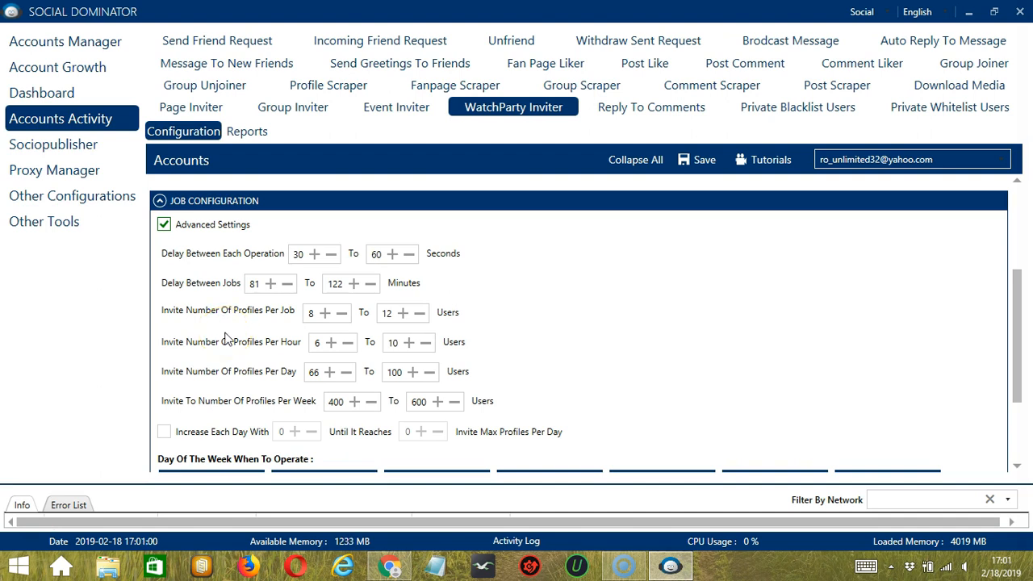
mouse_move(251, 371)
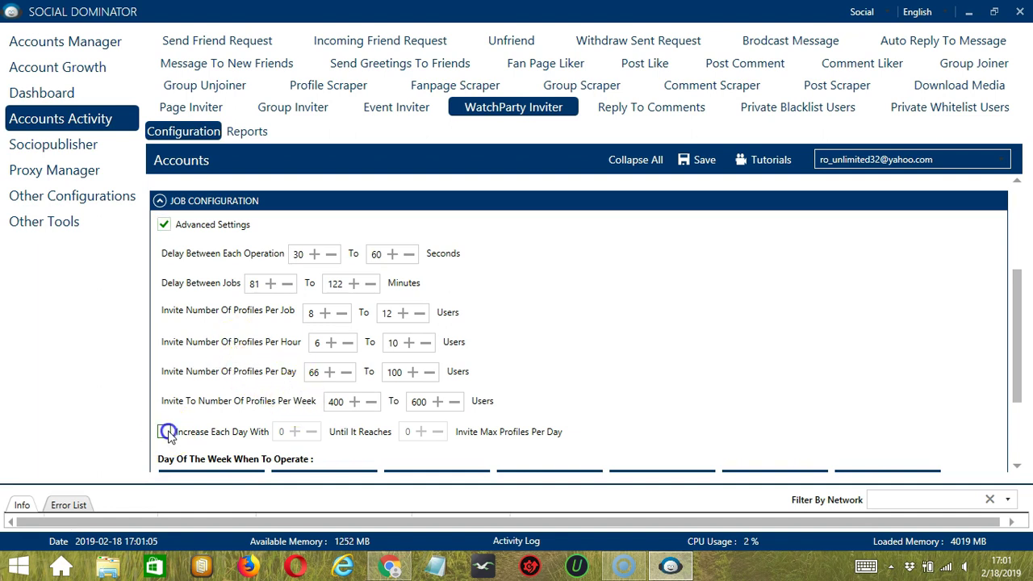
left_click(163, 431)
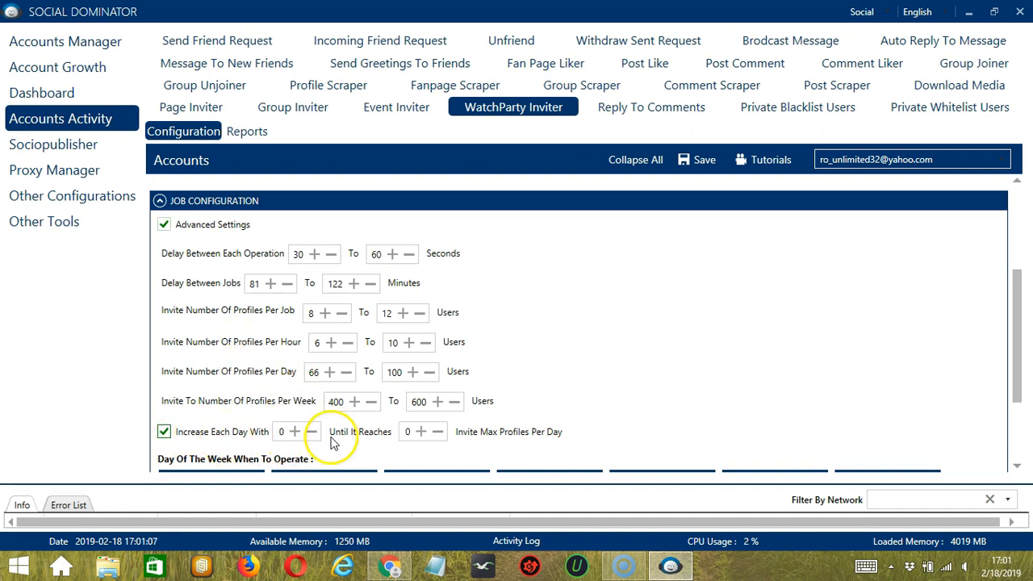
mouse_move(373, 440)
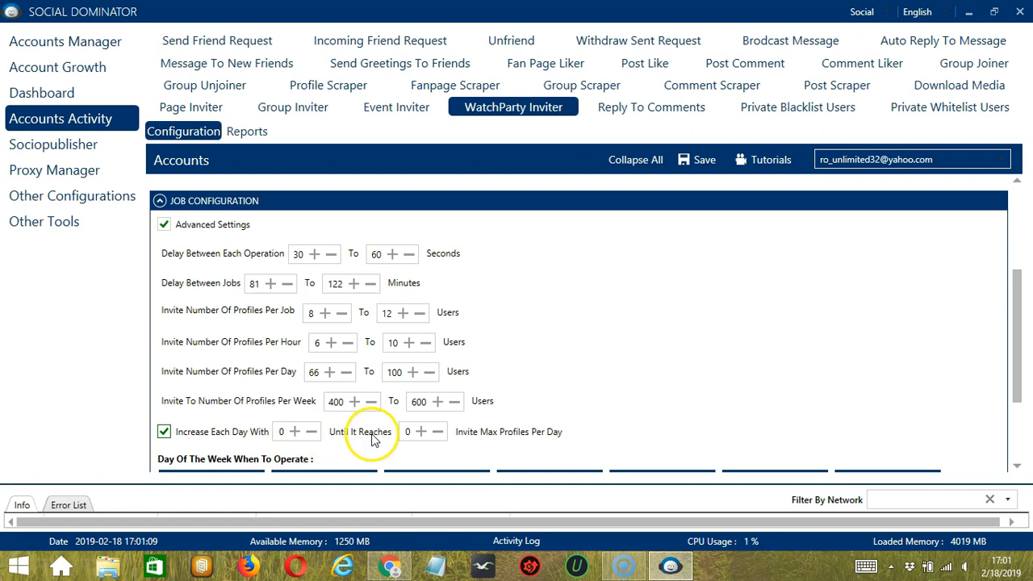
mouse_move(504, 442)
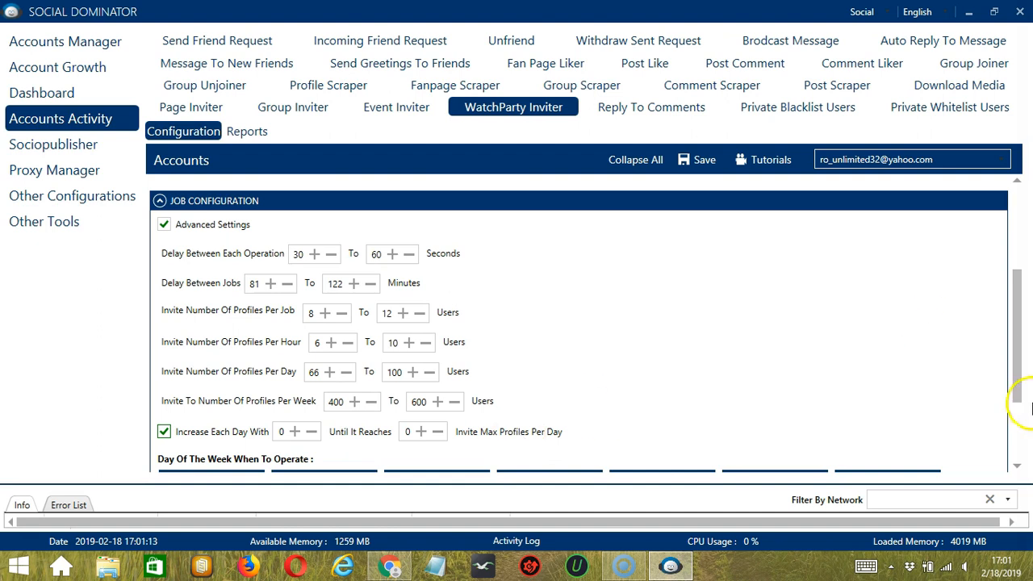
scroll("down", 3)
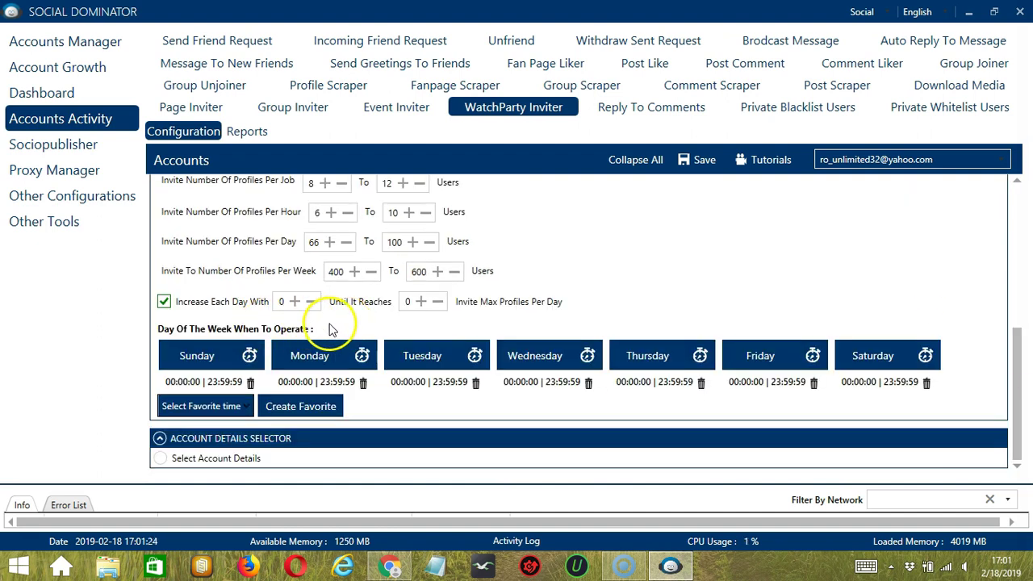
mouse_move(334, 329)
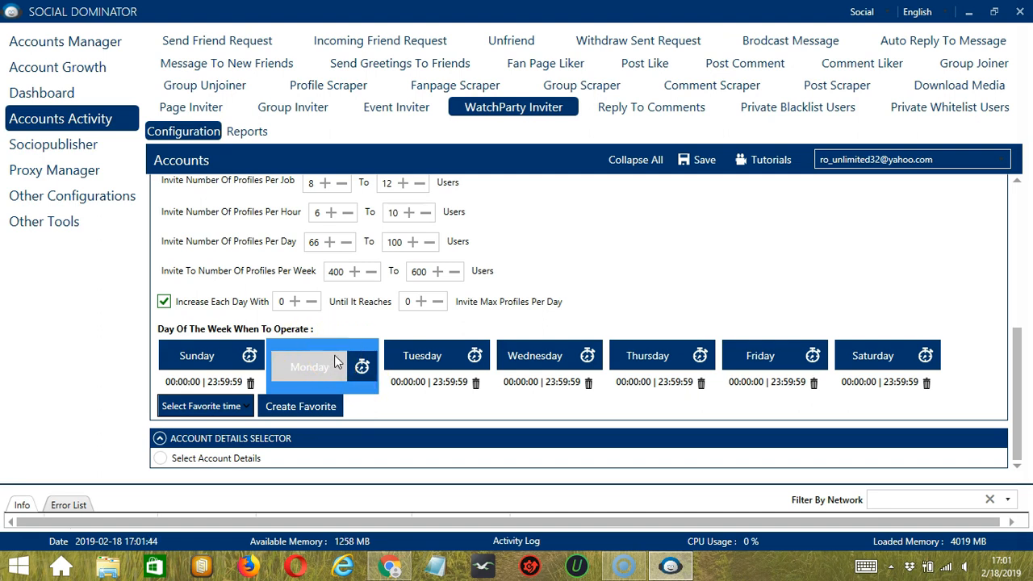
Give Monday intervals 00:00–01:59:59 and 02:00–23:59:59, and name a favourite 'chPa'
left_click(363, 366)
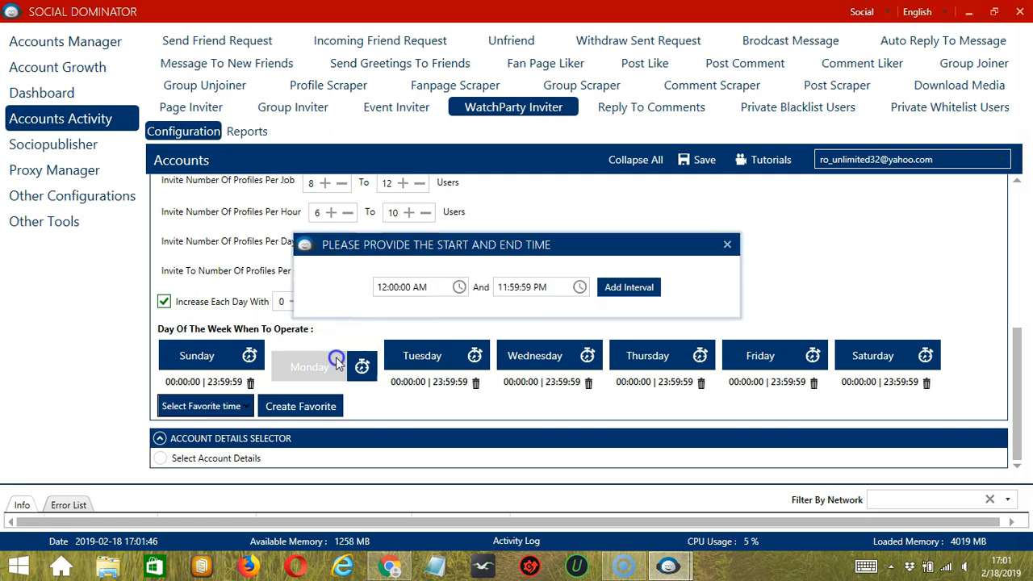
left_click(404, 287)
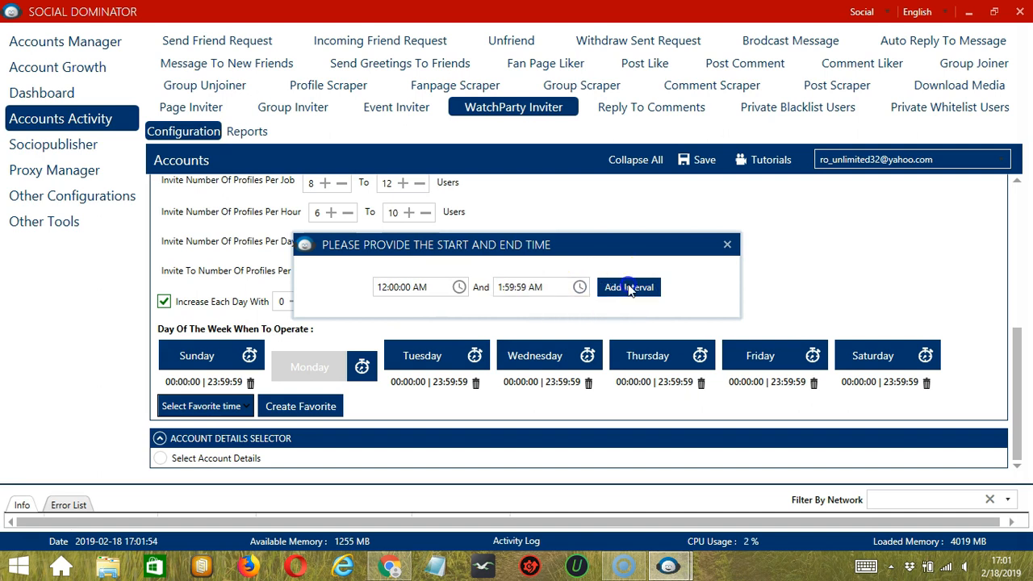
left_click(629, 287)
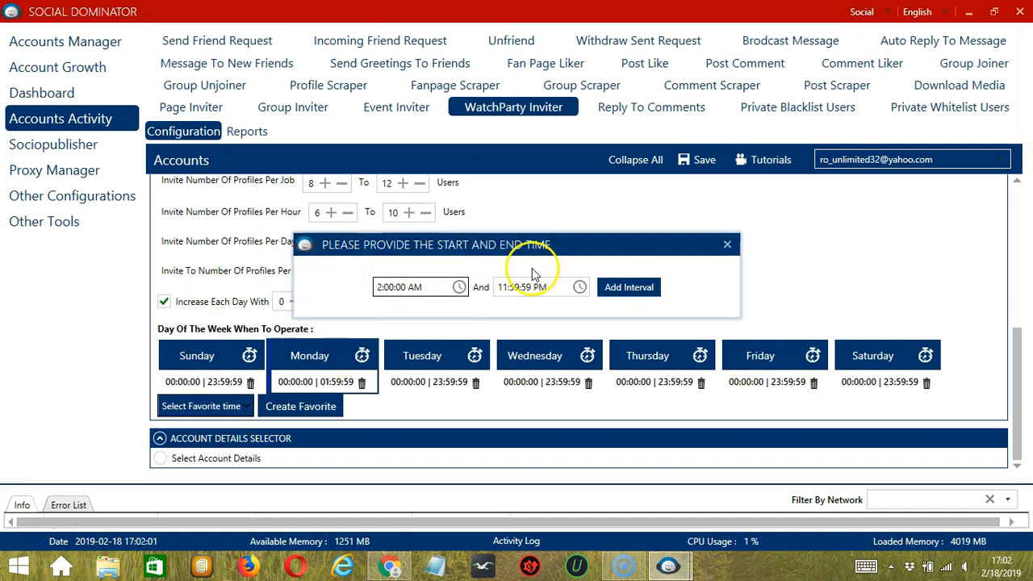
left_click(627, 286)
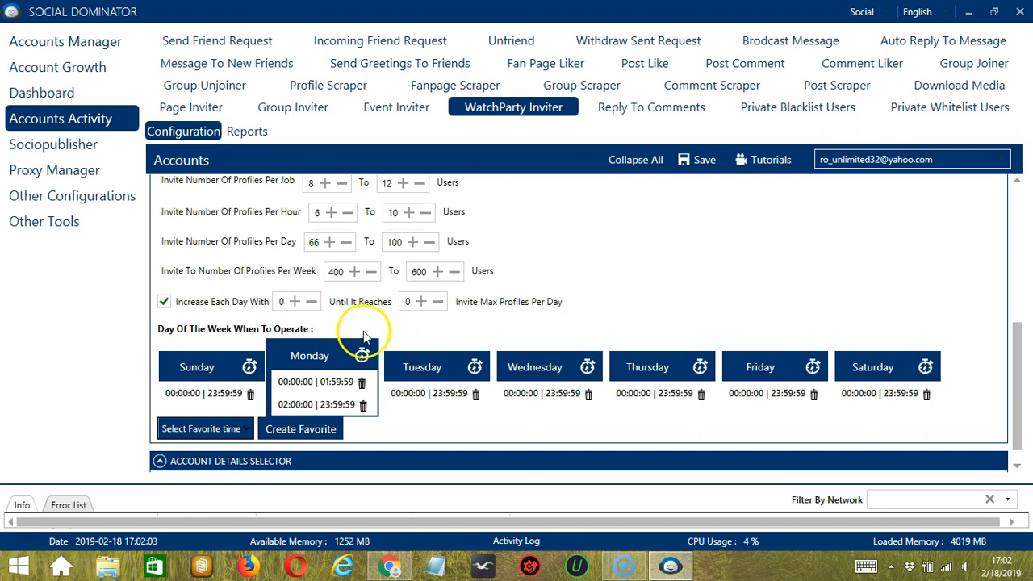
mouse_move(321, 363)
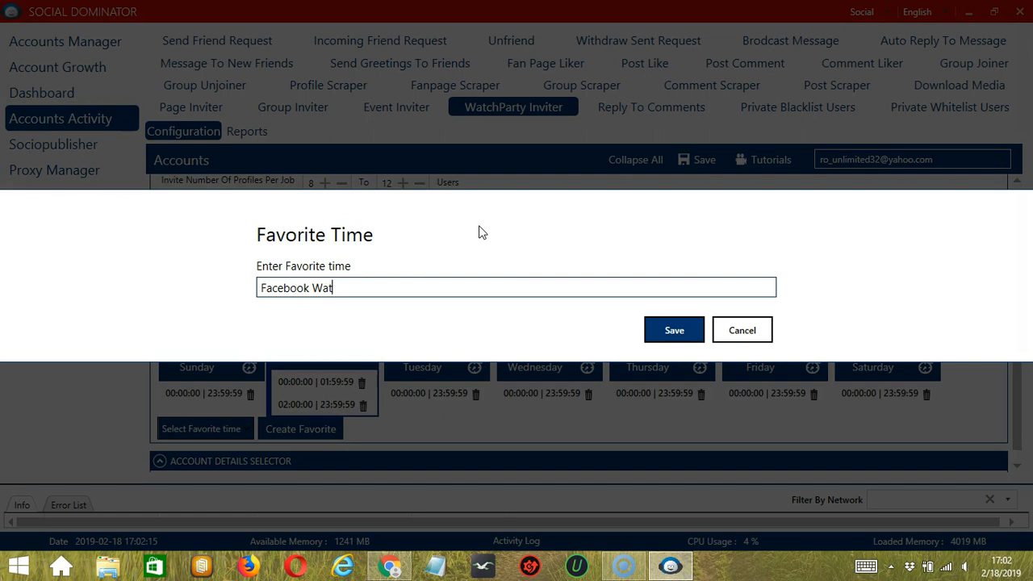
type("chPa")
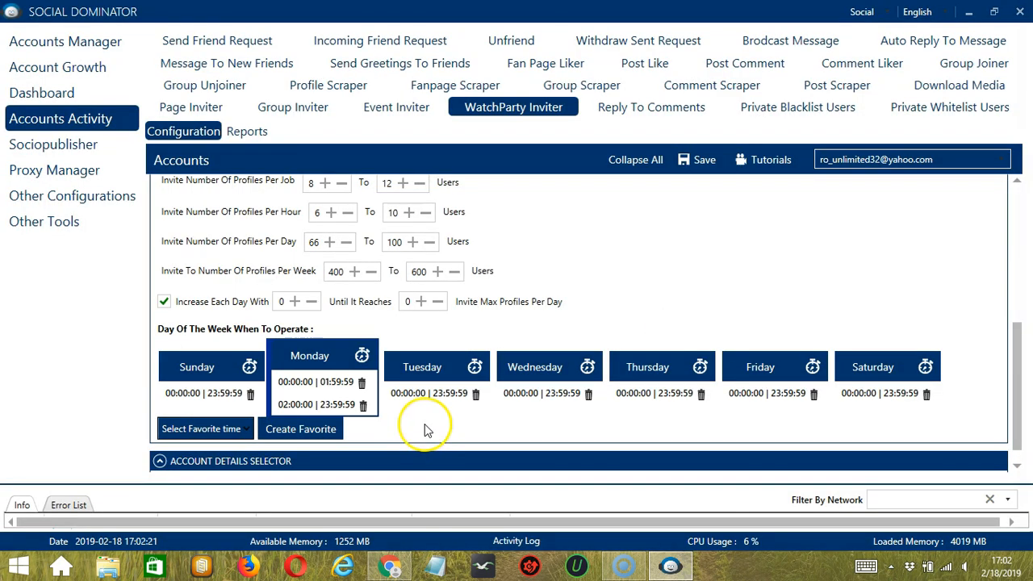
Save the favourite time and check the Select Favorite time dropdown
left_click(203, 428)
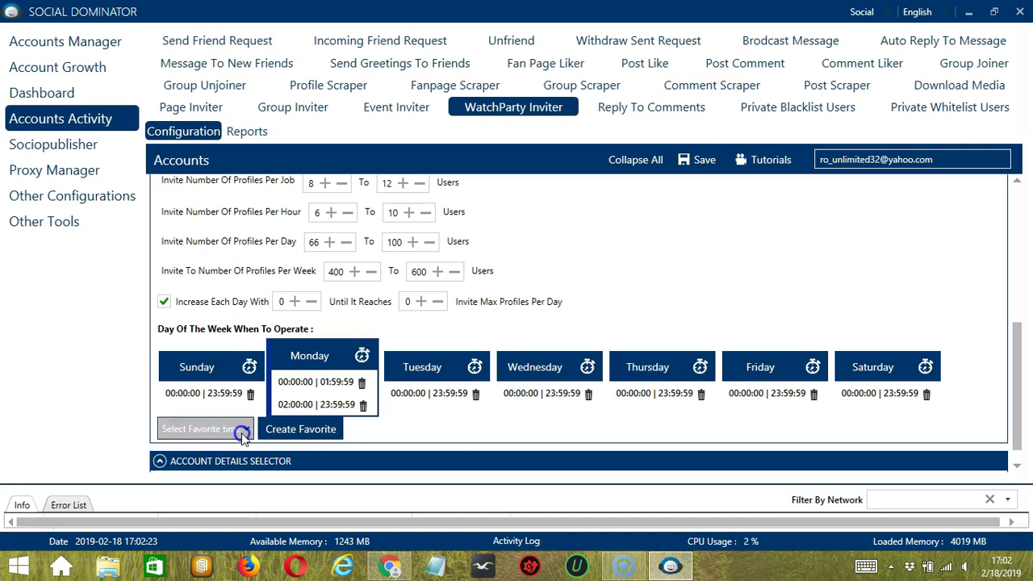
left_click(200, 429)
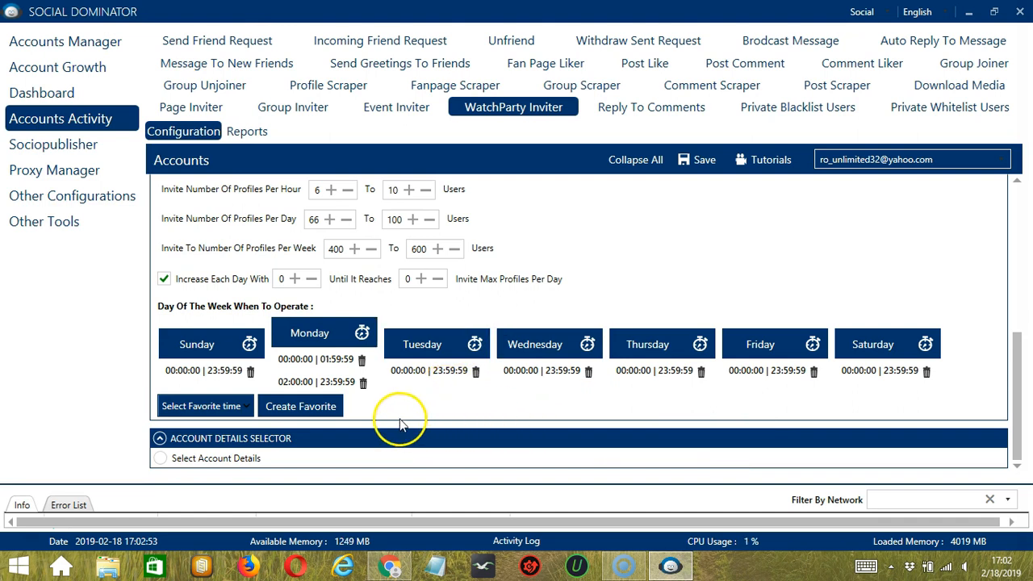
mouse_move(407, 448)
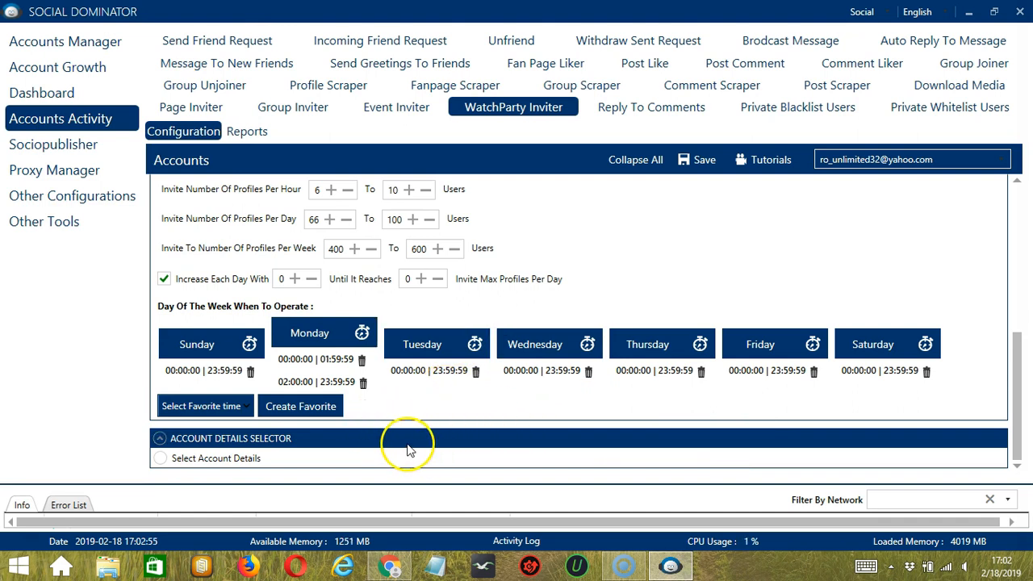
mouse_move(395, 449)
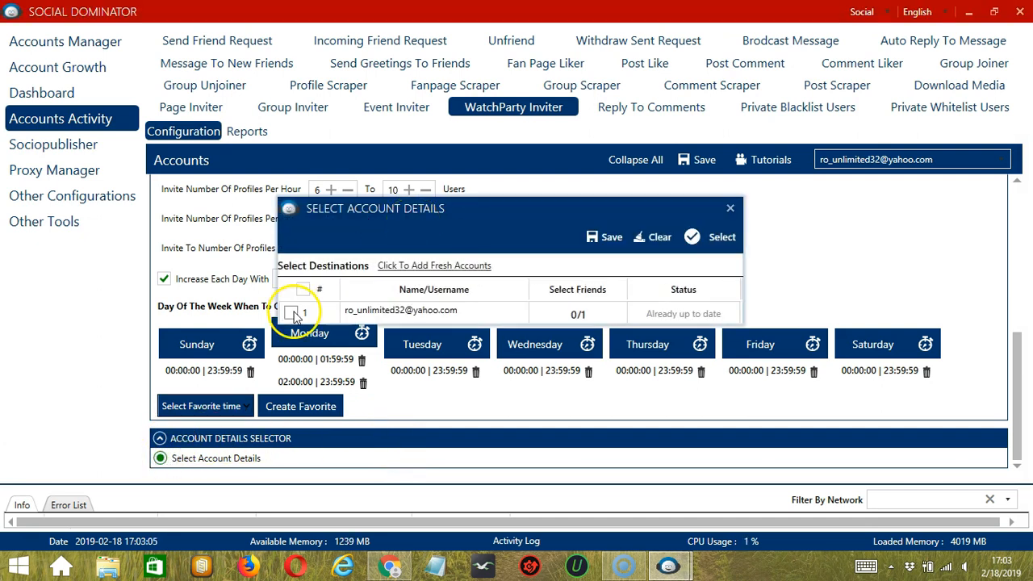
Select the Facebook account with its only friend (1/1) and save
left_click(301, 311)
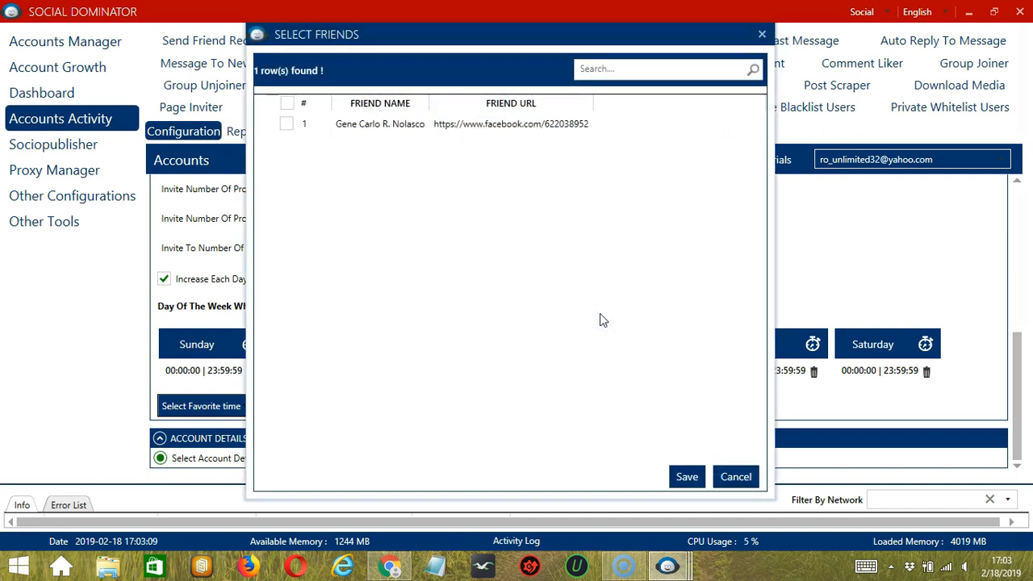
left_click(289, 124)
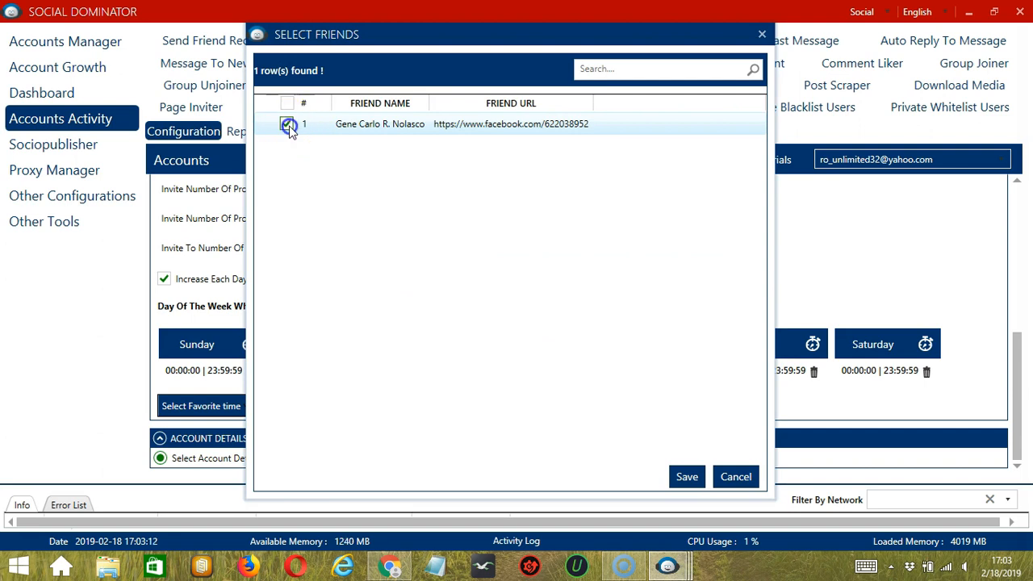
left_click(287, 123)
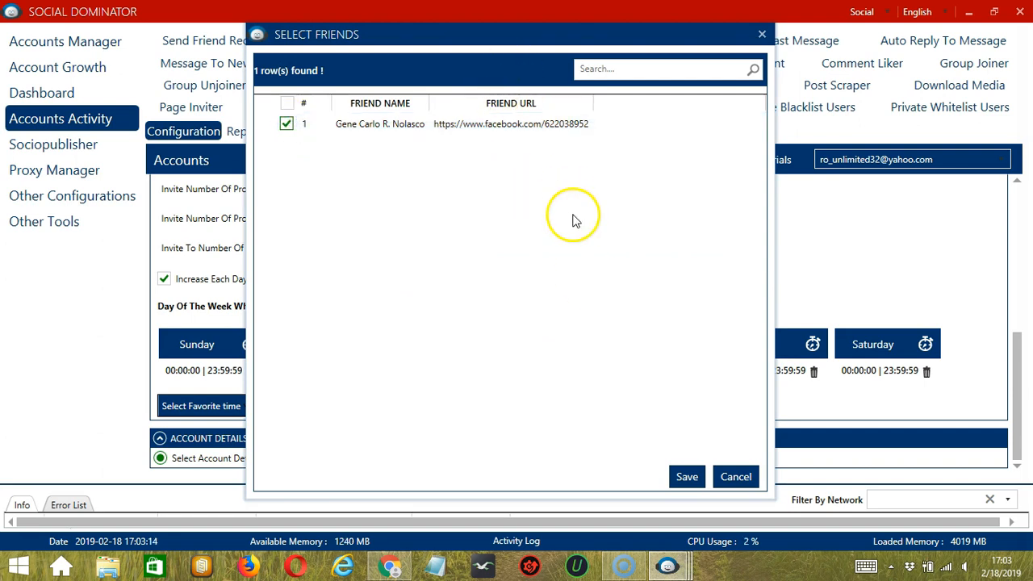
left_click(686, 476)
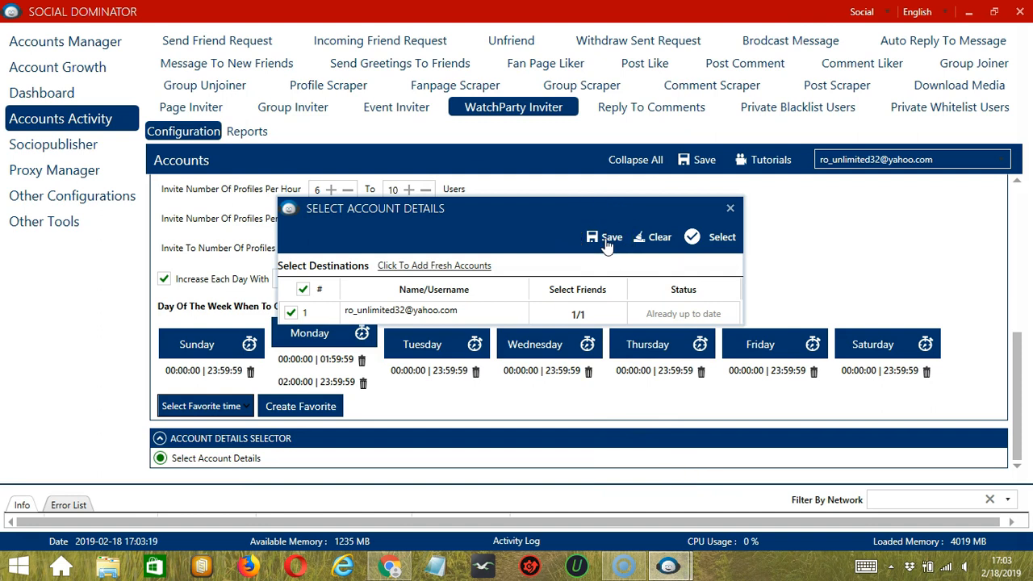
left_click(611, 237)
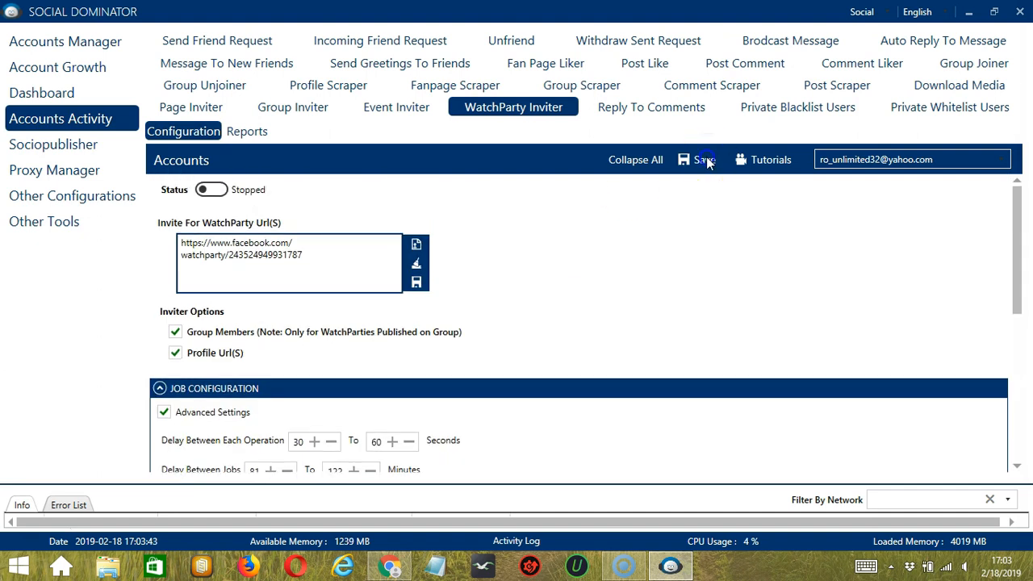
Save the WatchParty Inviter settings, dismiss the confirmation, and set status to Active
left_click(697, 159)
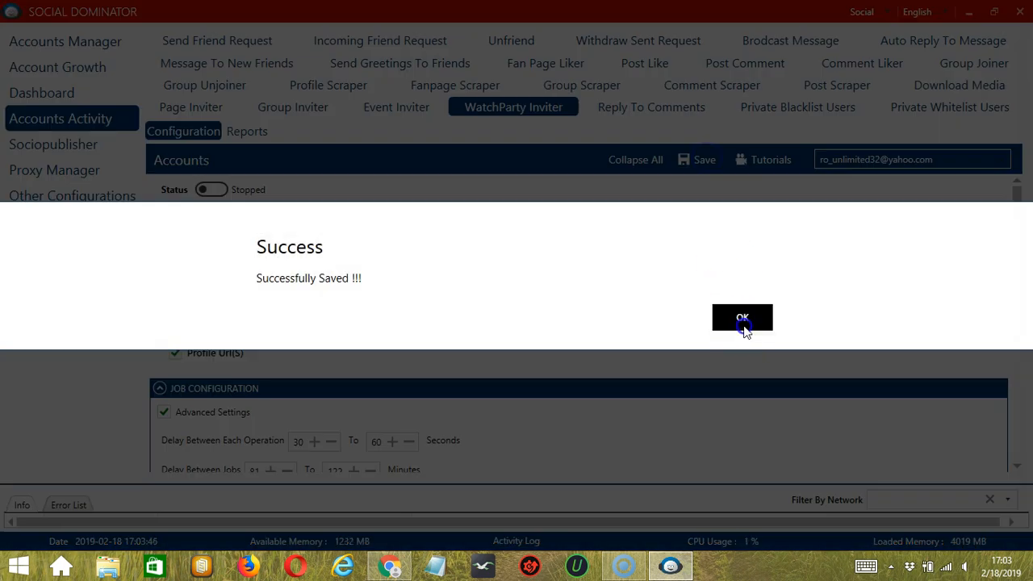
left_click(742, 317)
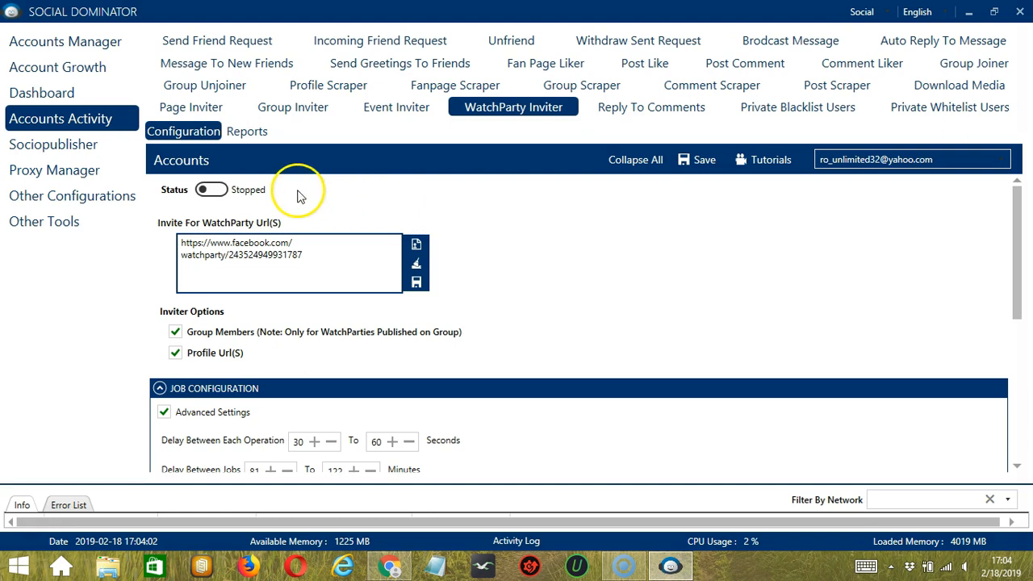
left_click(211, 189)
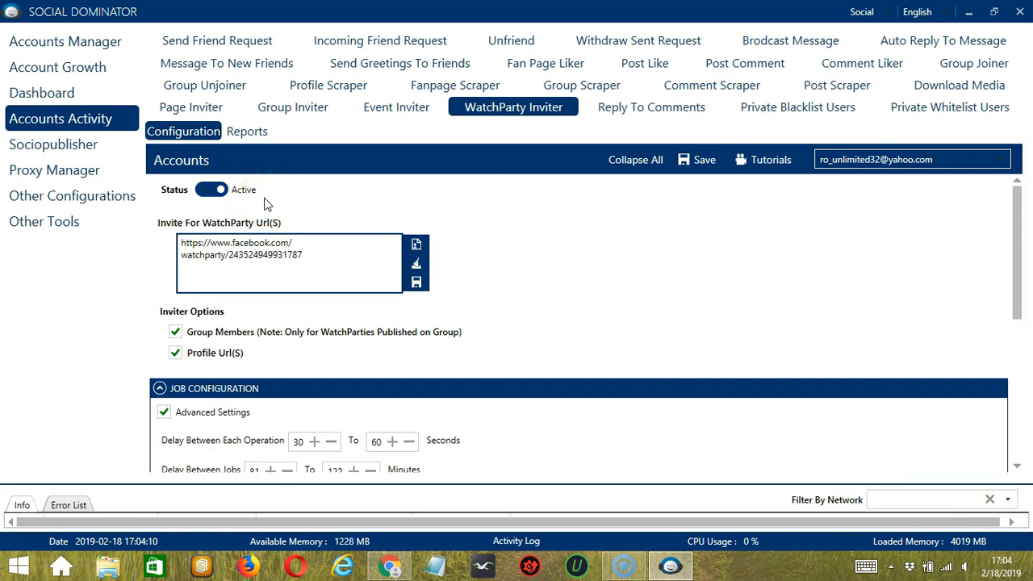
mouse_move(328, 214)
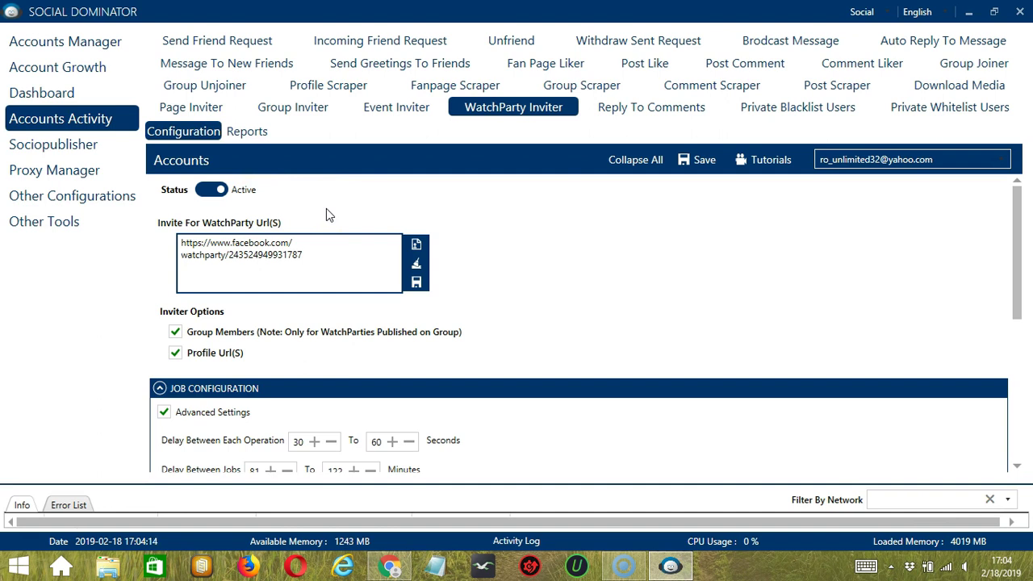
mouse_move(716, 288)
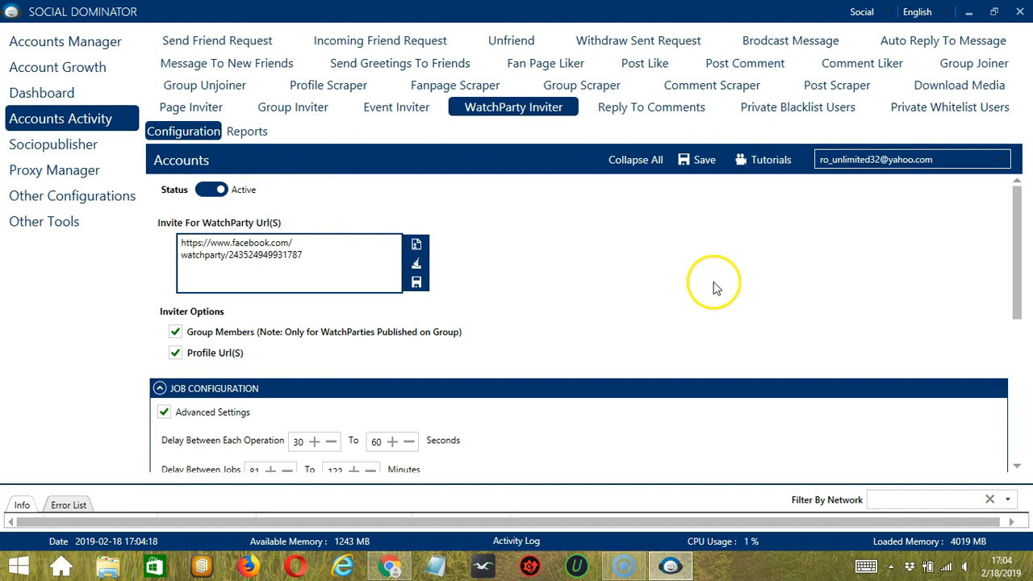
left_click(886, 11)
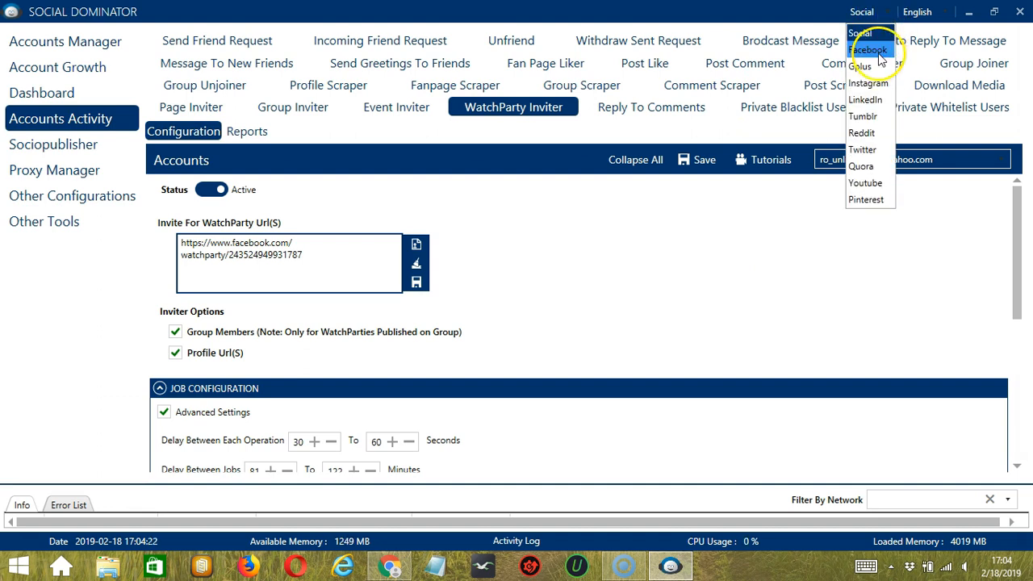
Switch the Social network to Facebook and show the Fb Inviter campaigns
left_click(870, 49)
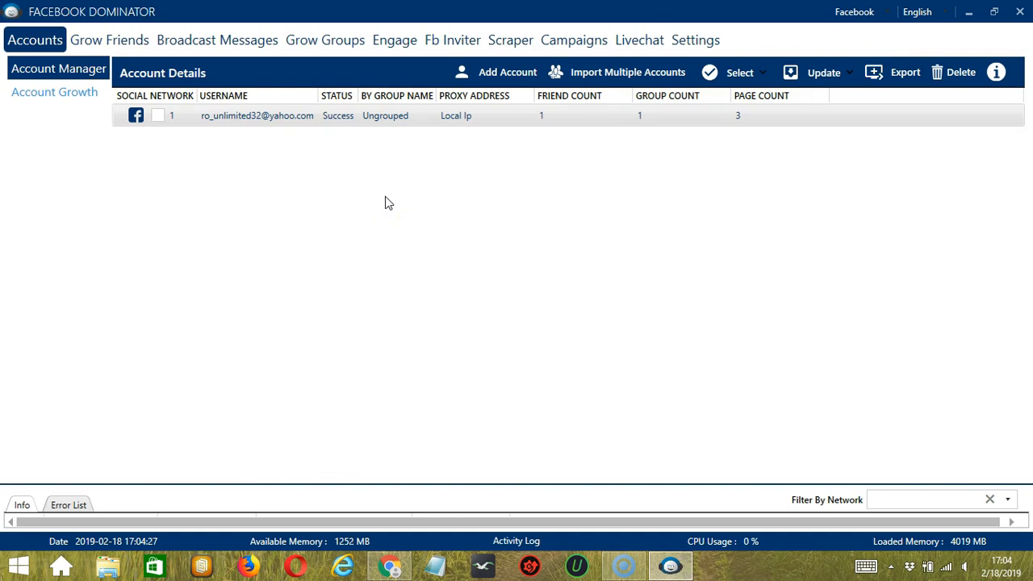
left_click(452, 40)
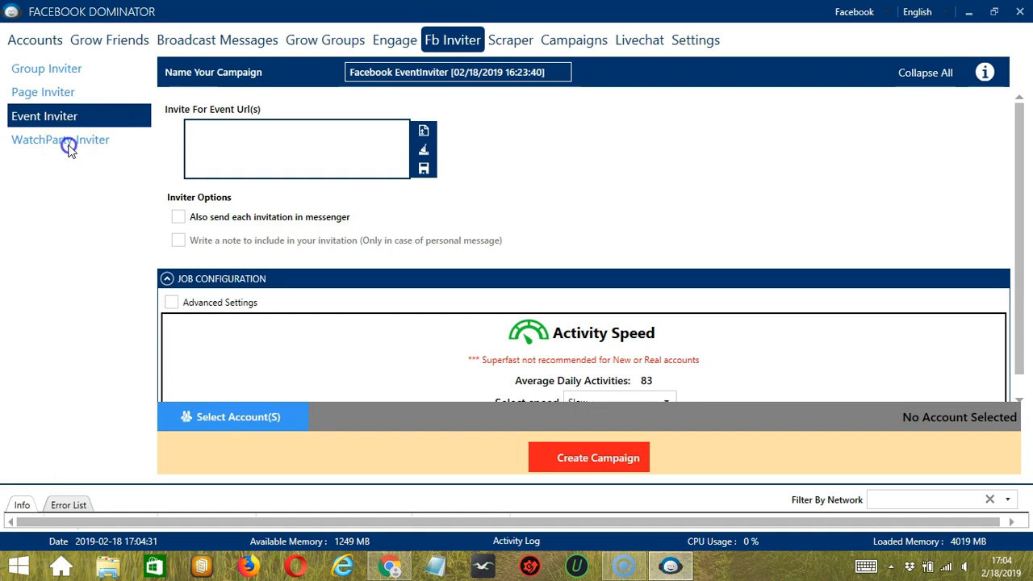
left_click(59, 139)
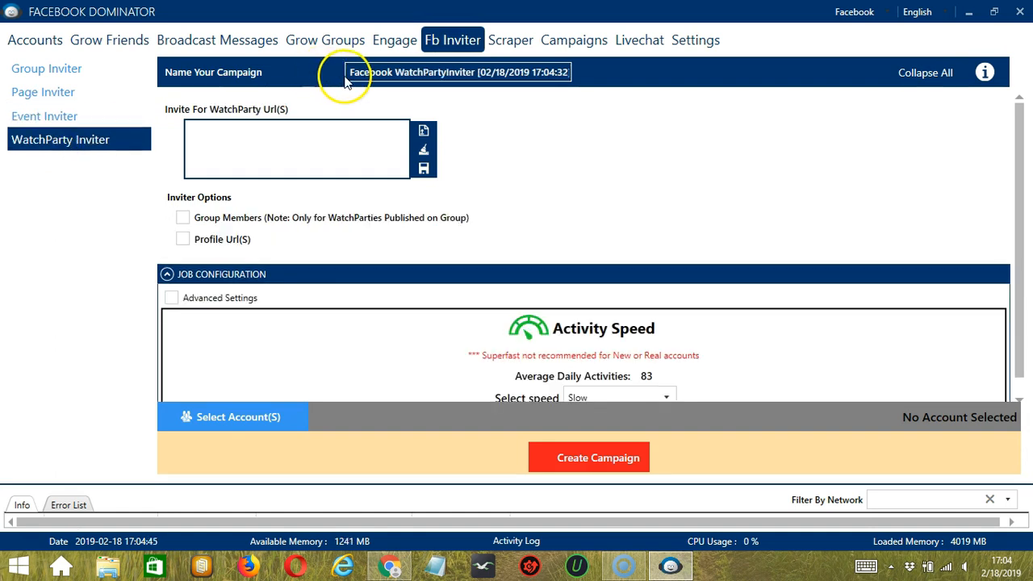
left_click(296, 137)
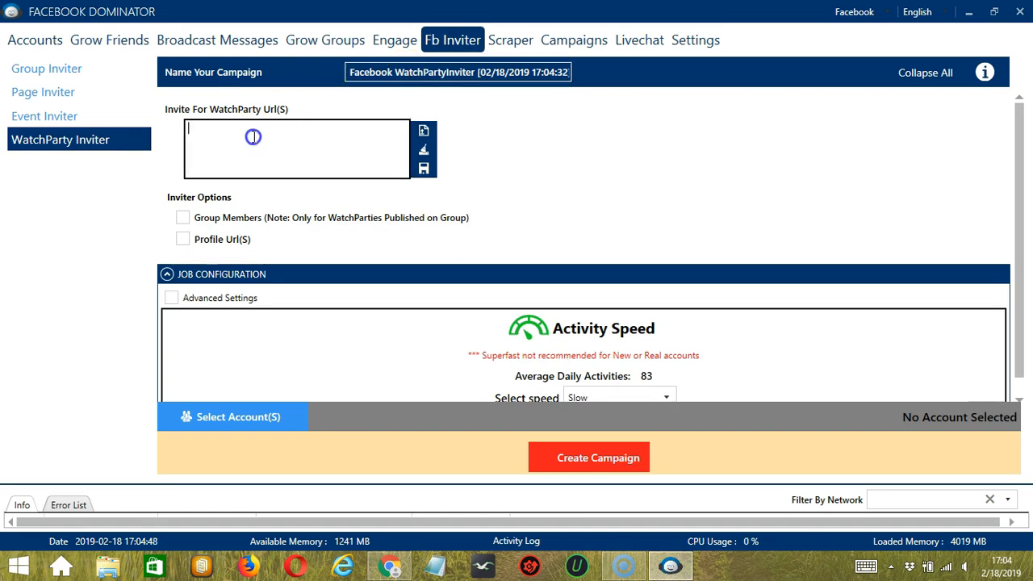
mouse_move(290, 142)
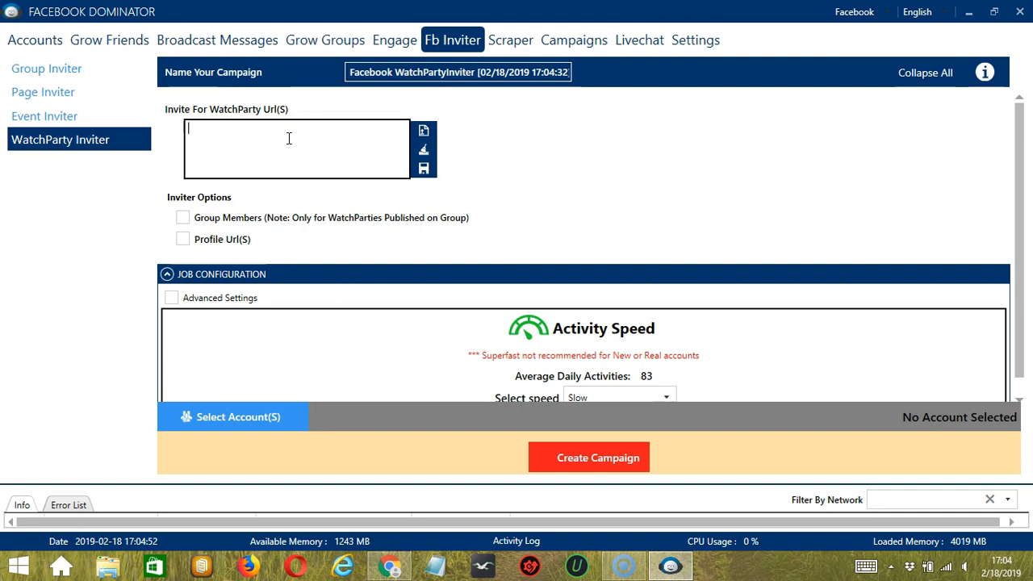
type("https://www.facebook.com/watchparty/243524949931787")
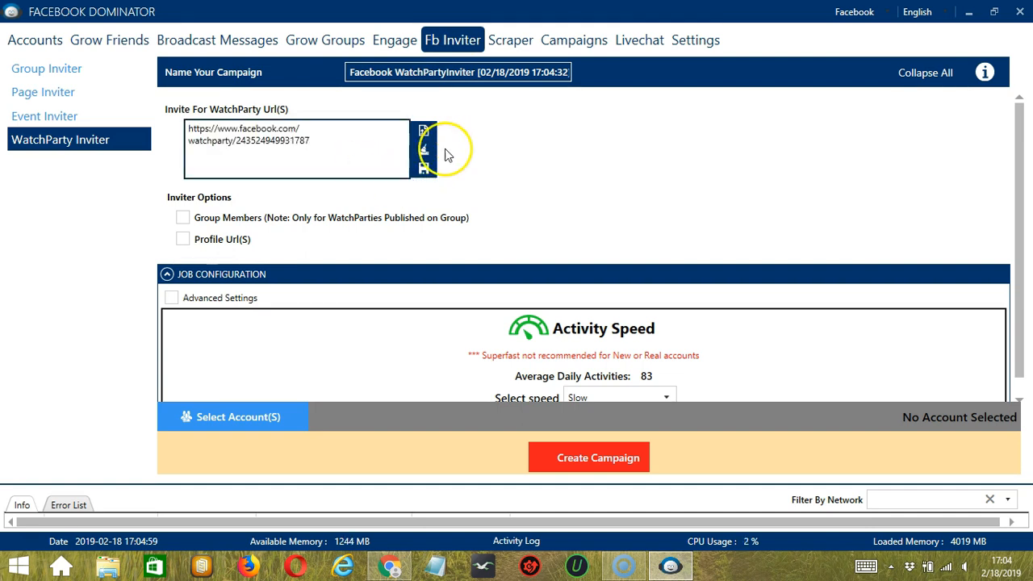
mouse_move(442, 151)
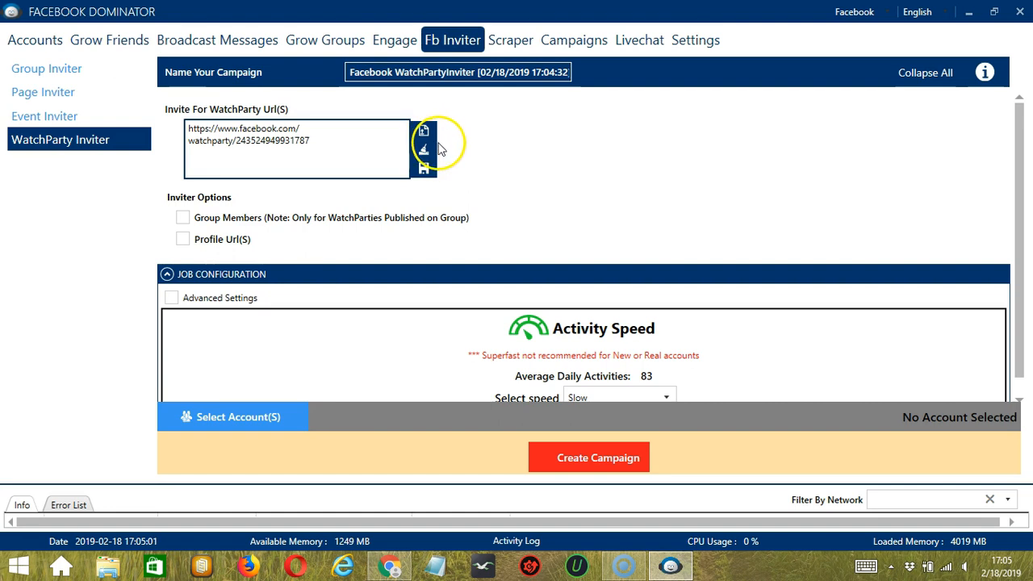
scroll("down", 3)
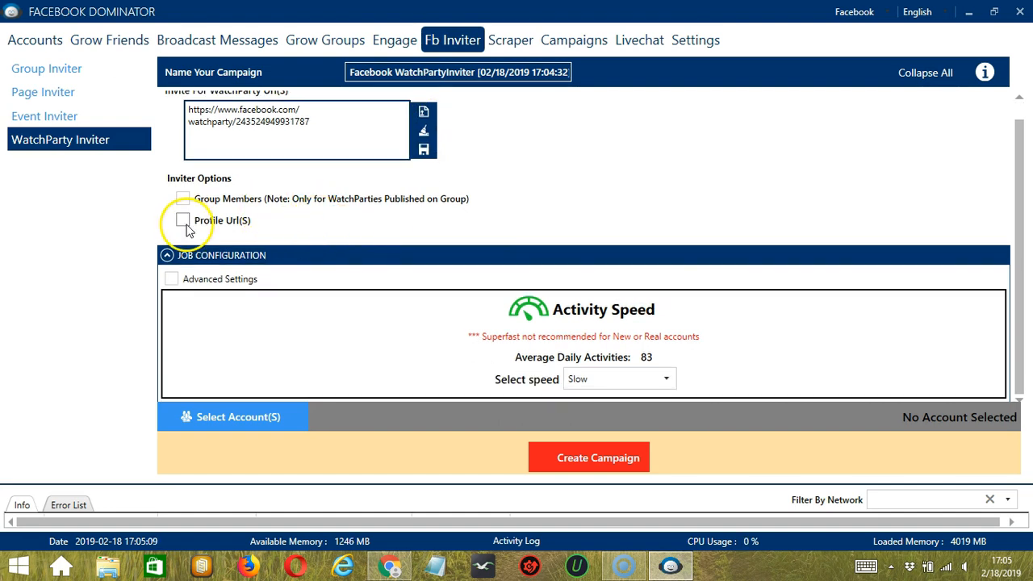
left_click(182, 219)
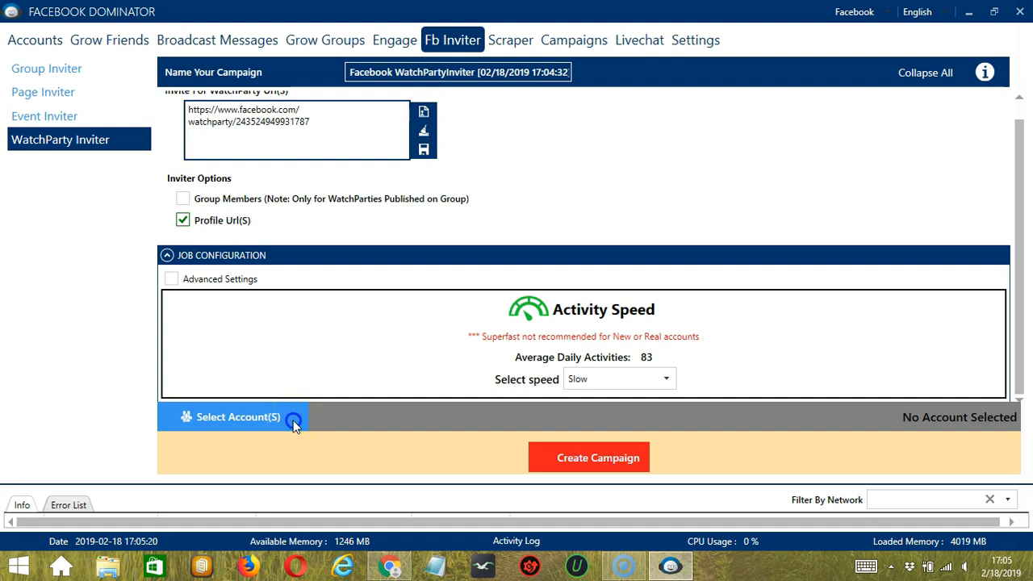
Assign the account and its only friend to the WatchParty Inviter campaign
left_click(234, 417)
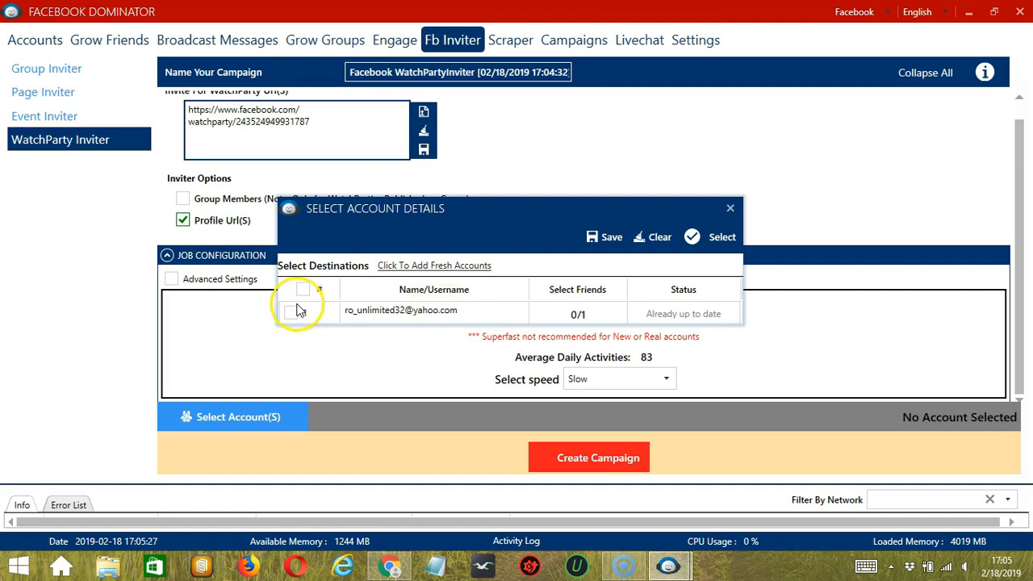
left_click(303, 311)
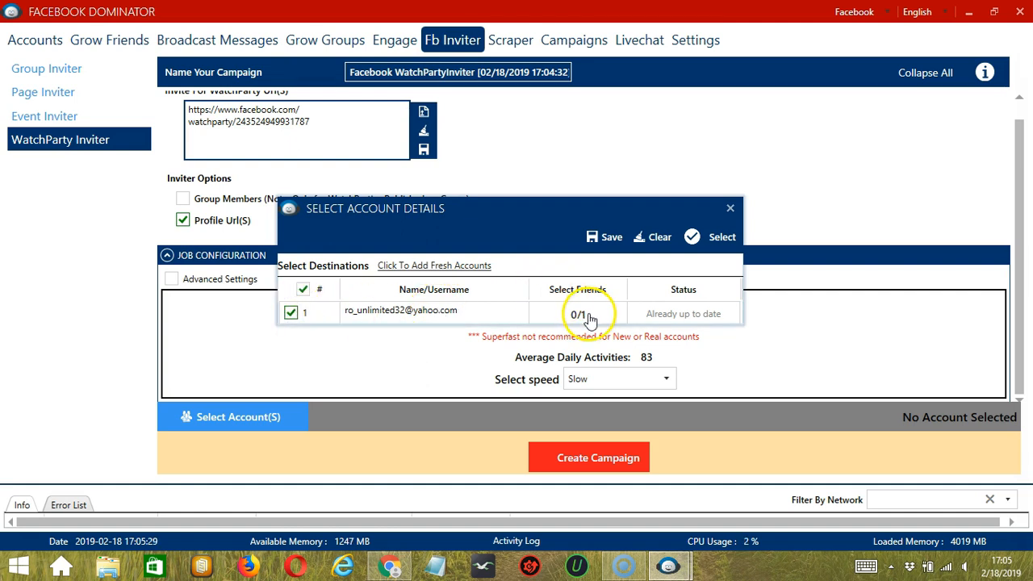
left_click(577, 313)
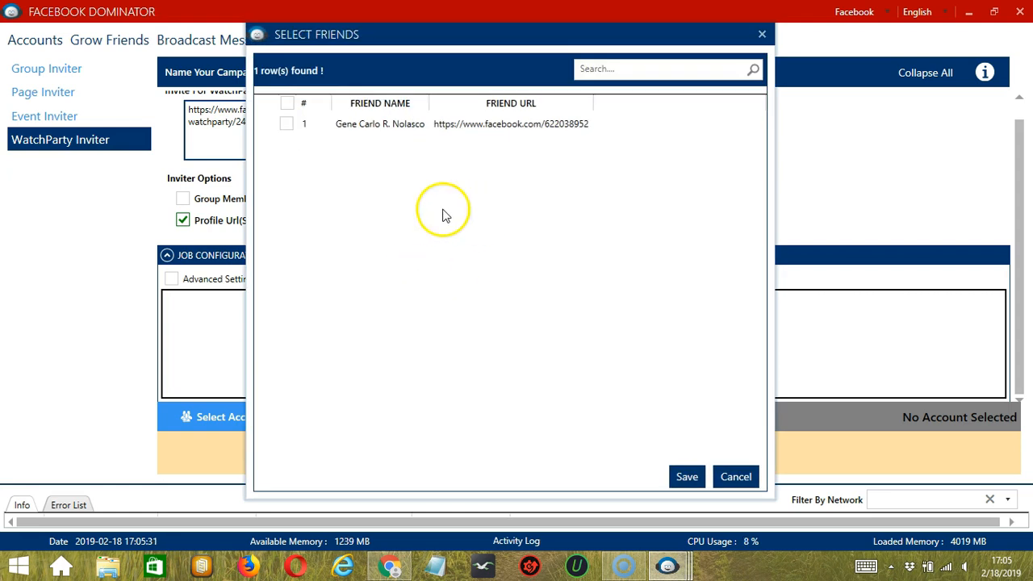
left_click(286, 123)
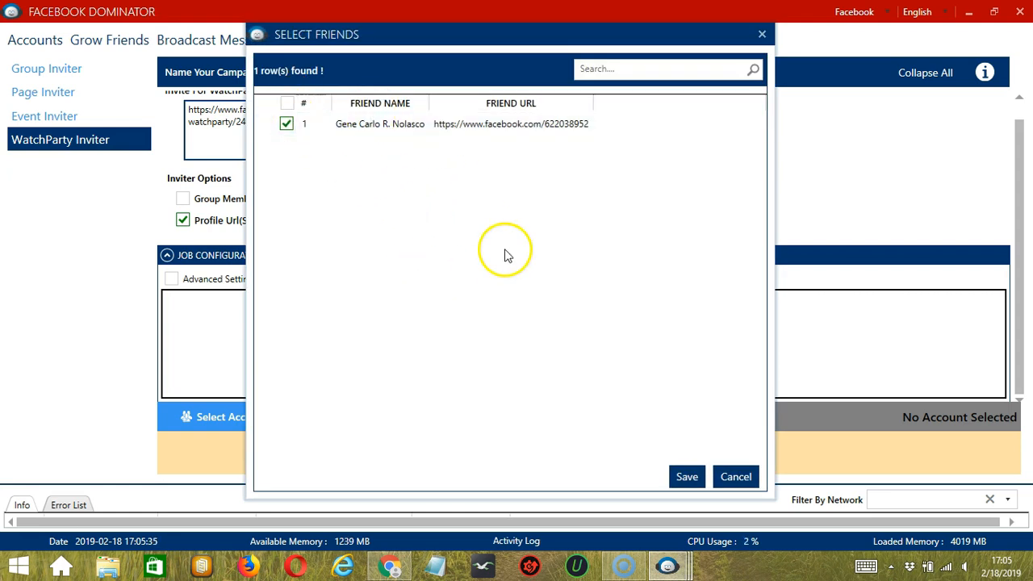
left_click(687, 477)
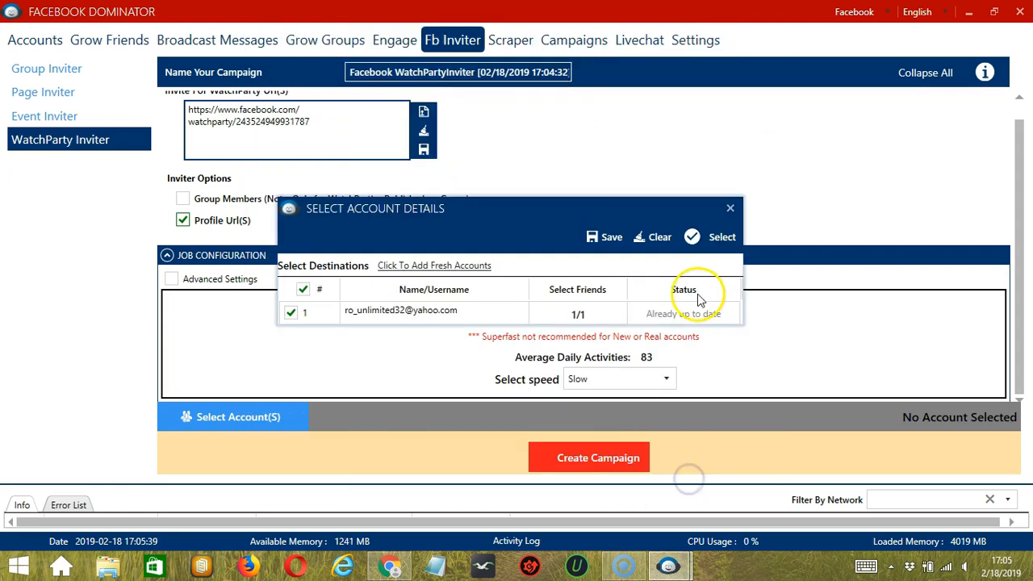
left_click(713, 236)
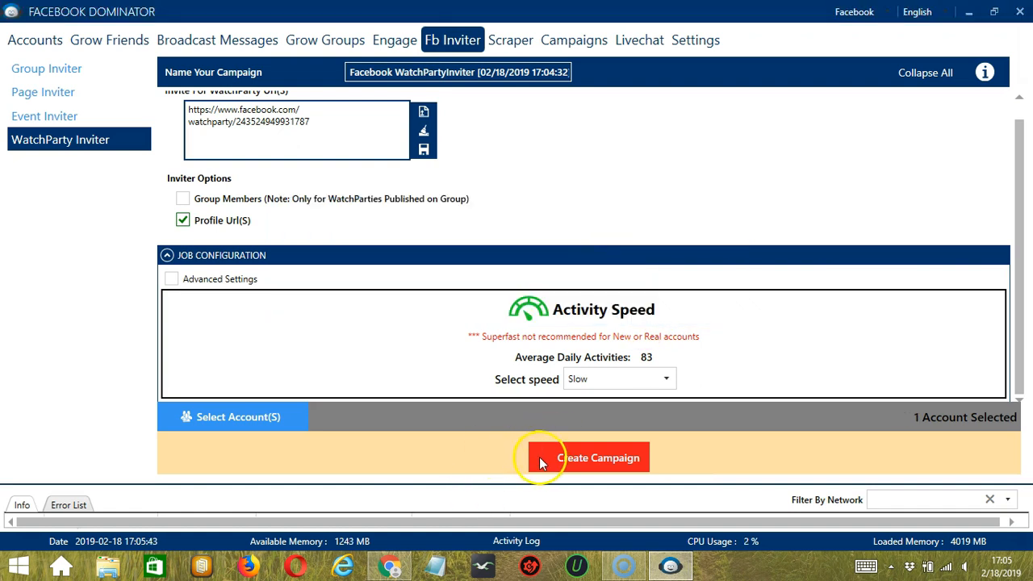
Create the campaign, including the account whose settings will be overridden
left_click(599, 458)
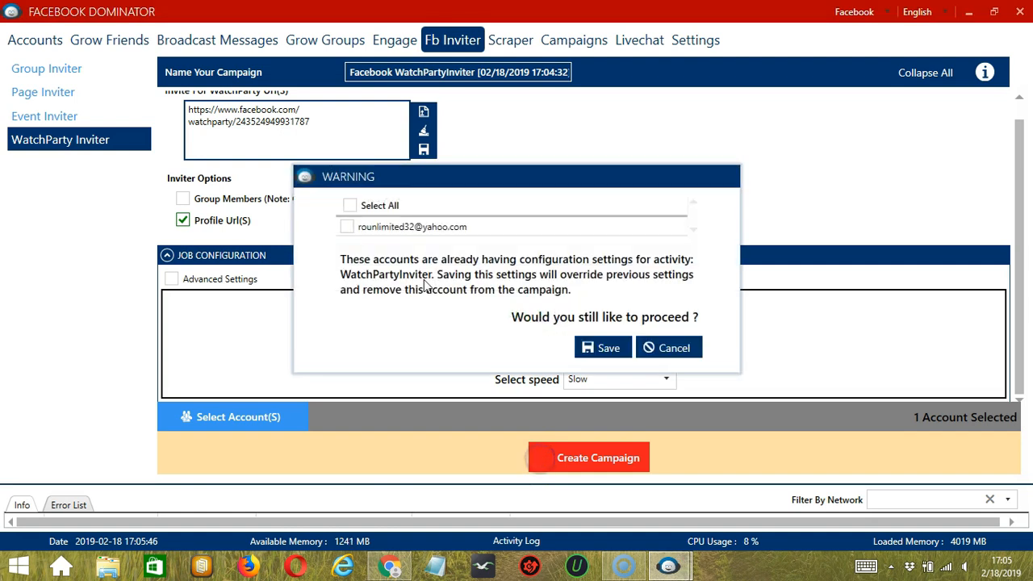
left_click(347, 227)
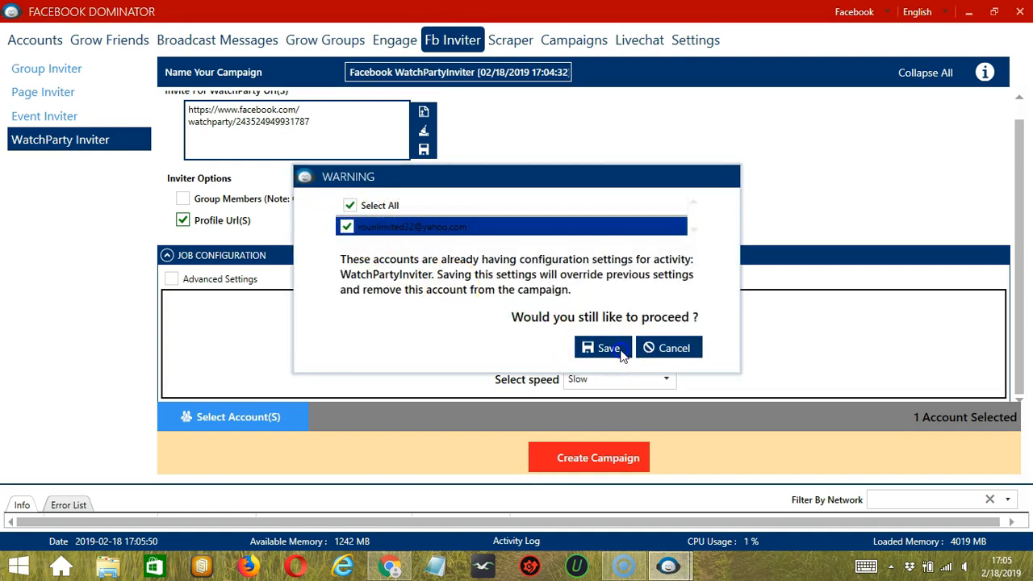
left_click(602, 347)
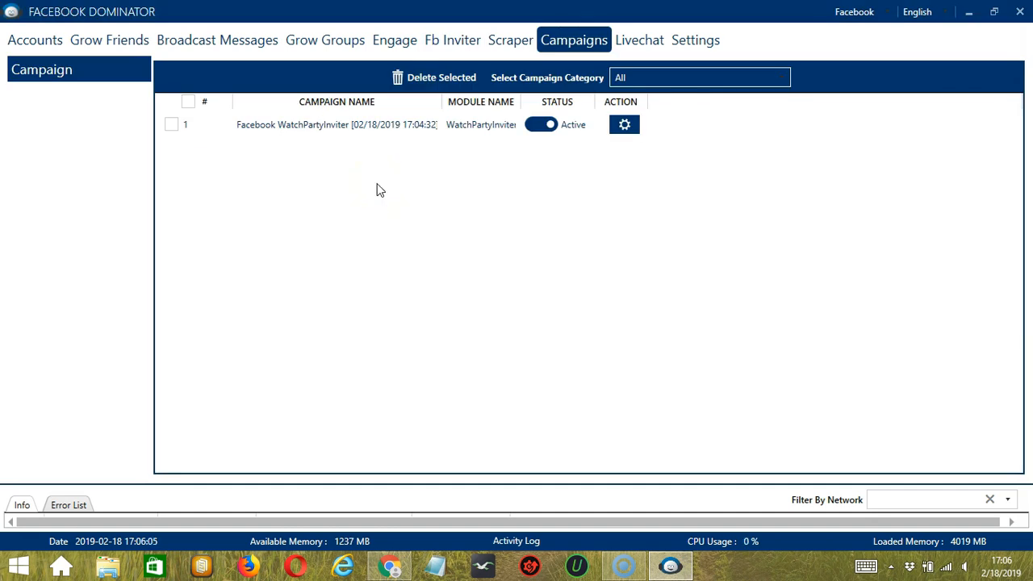
mouse_move(289, 176)
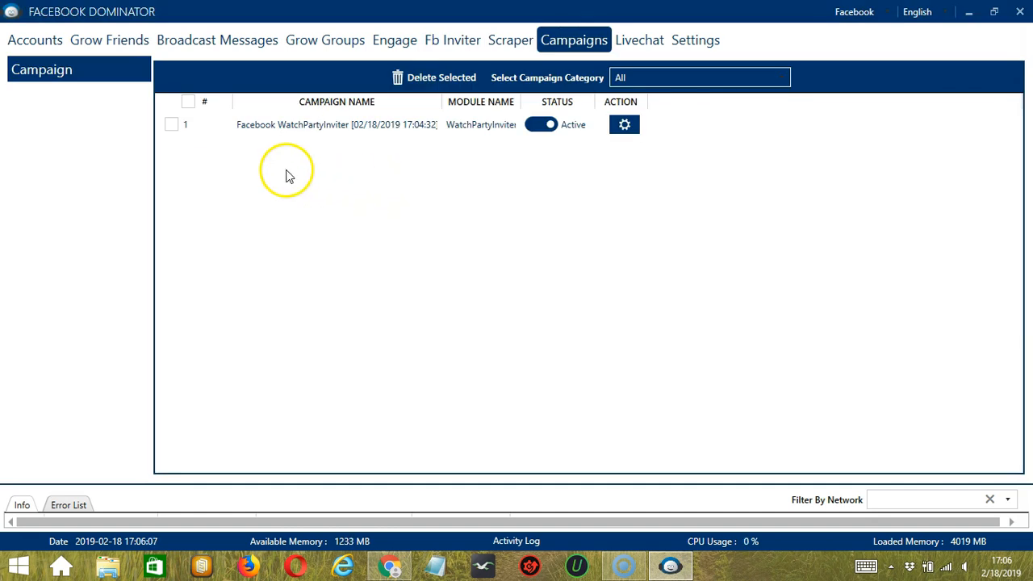
mouse_move(277, 159)
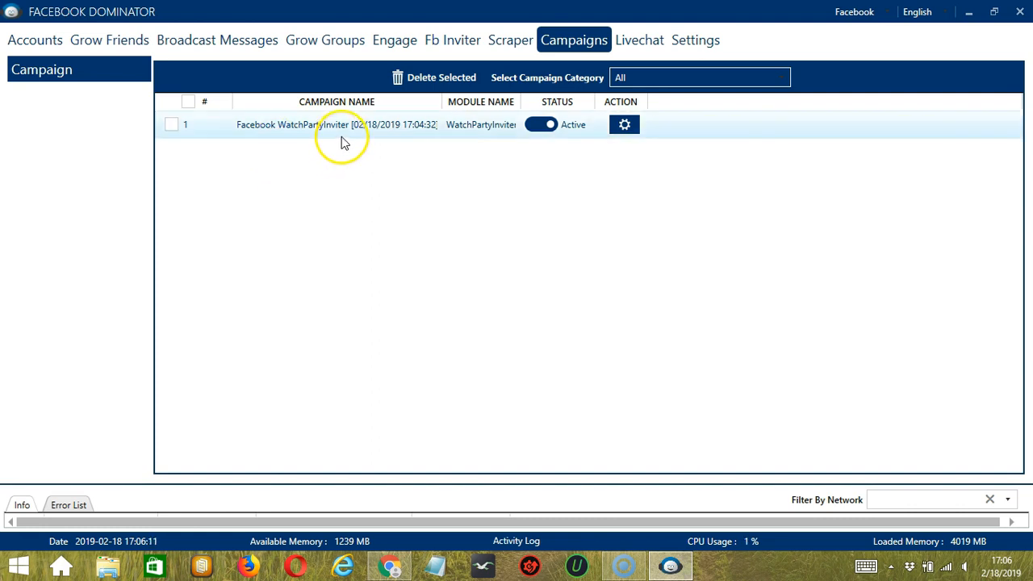
Toggle the WatchParty Inviter campaign's status to Paused and open its action menu
left_click(542, 124)
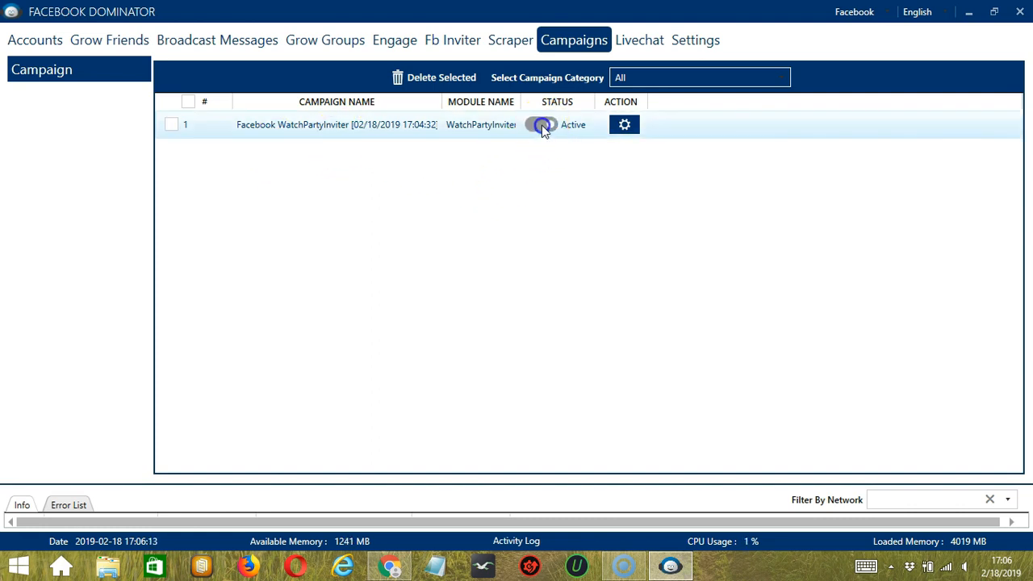
left_click(541, 124)
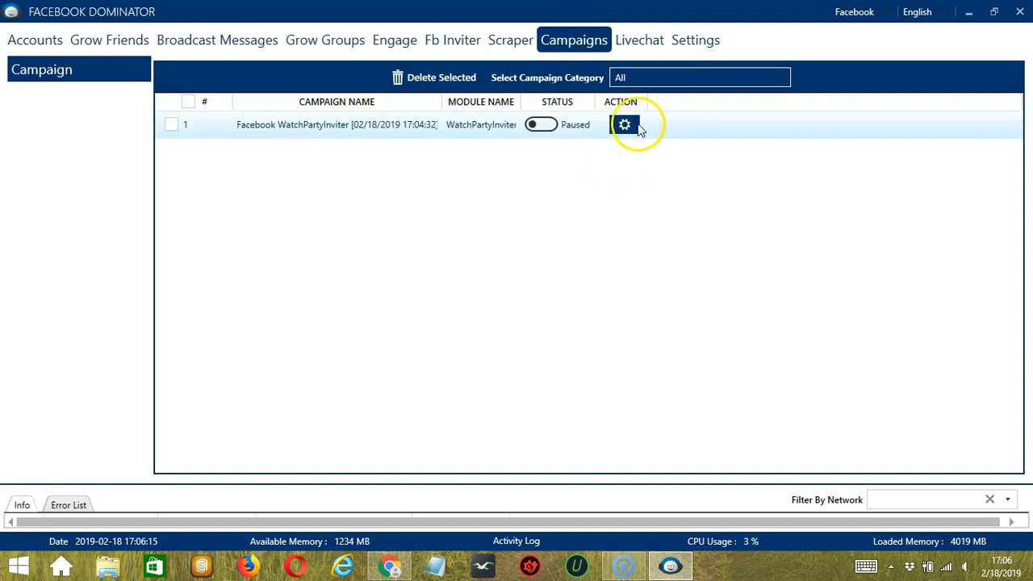
left_click(623, 125)
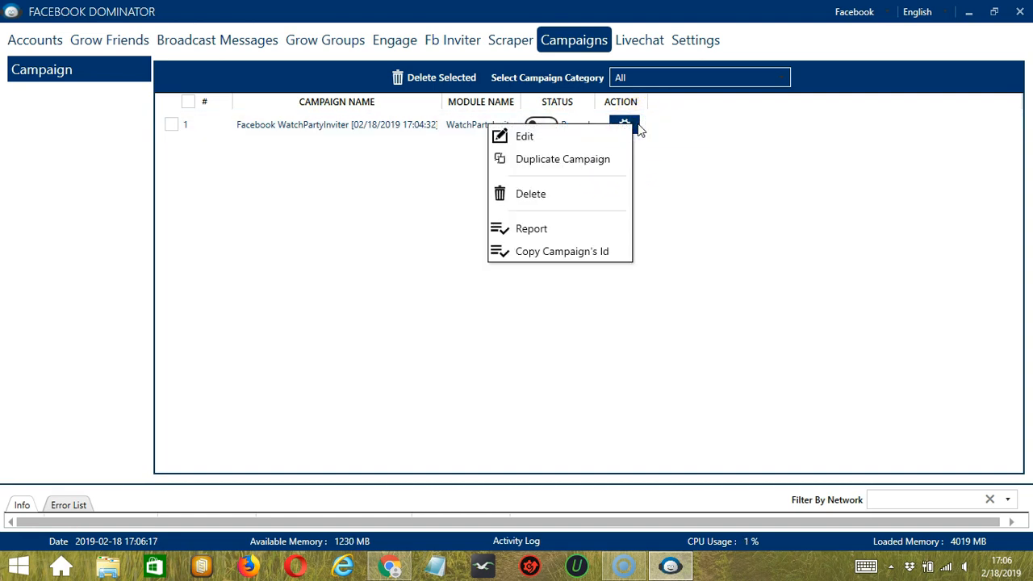
mouse_move(579, 194)
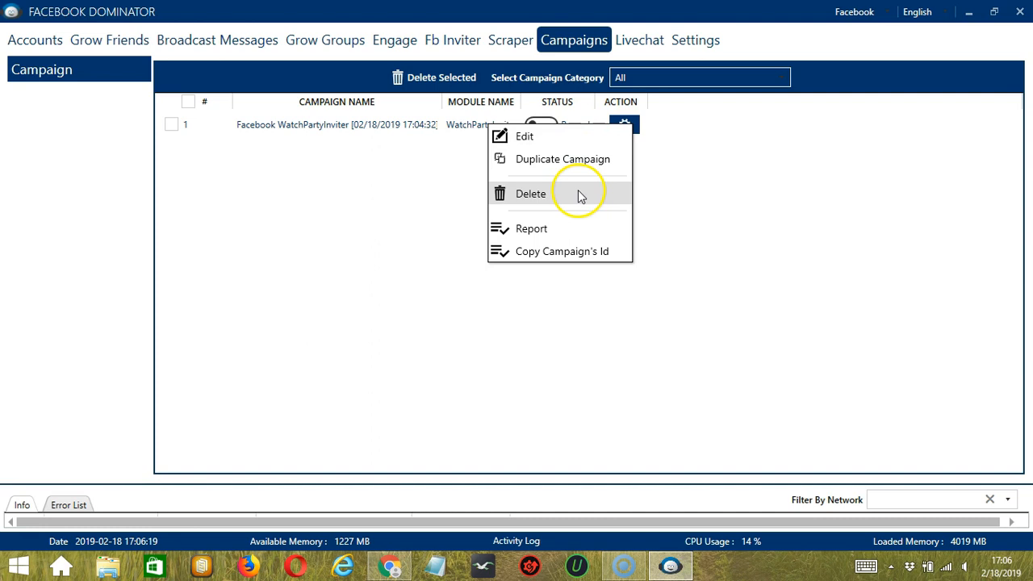